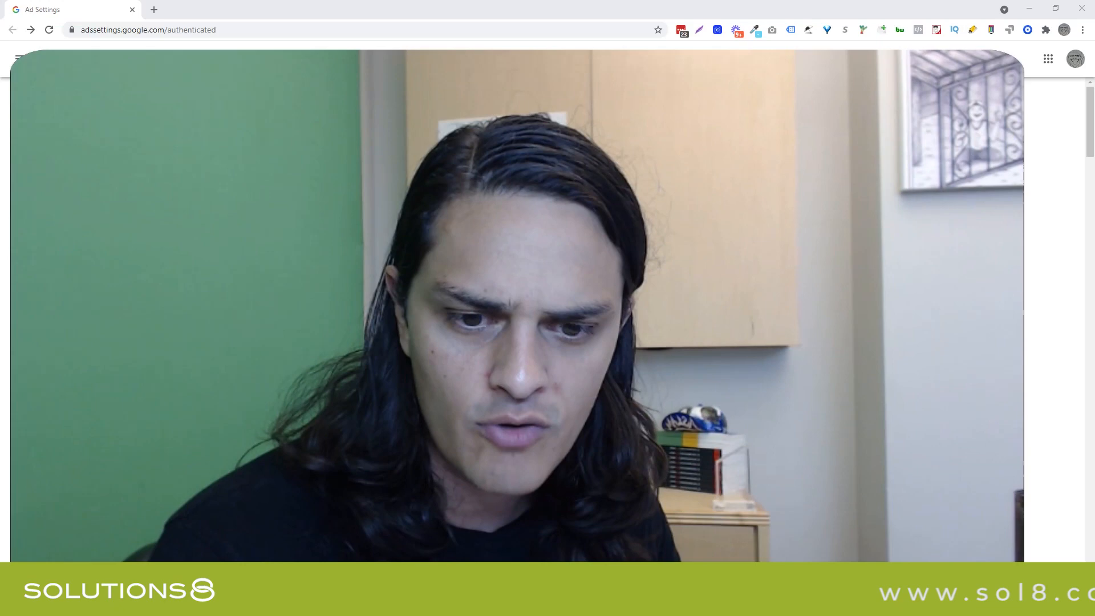
# Select the adssettings.google.com address to view Ad personalization switched on.
pyautogui.click(147, 29)
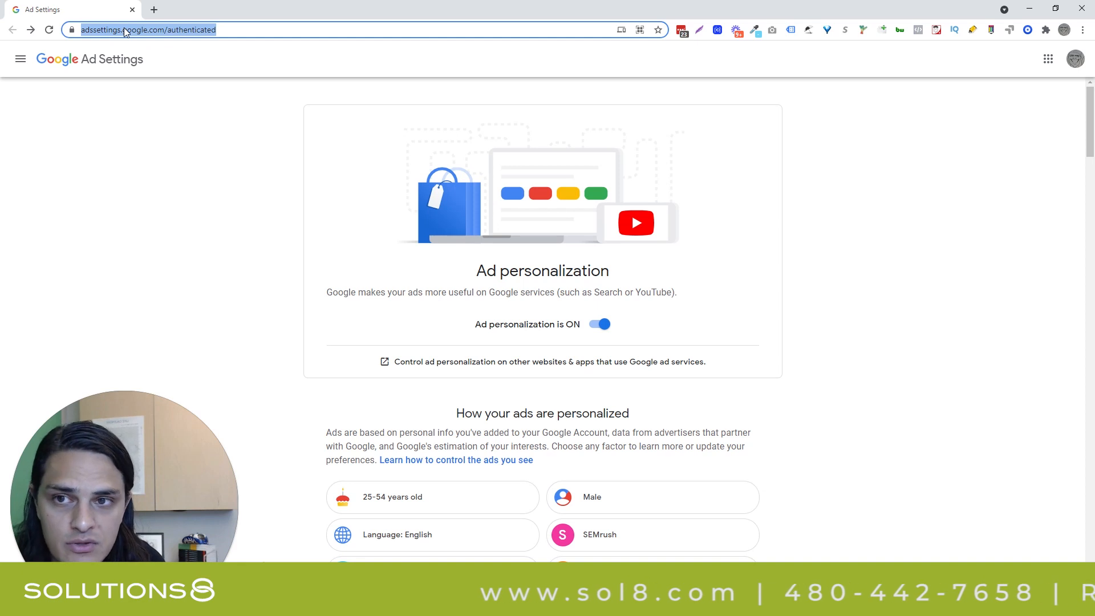
pyautogui.moveTo(286, 294)
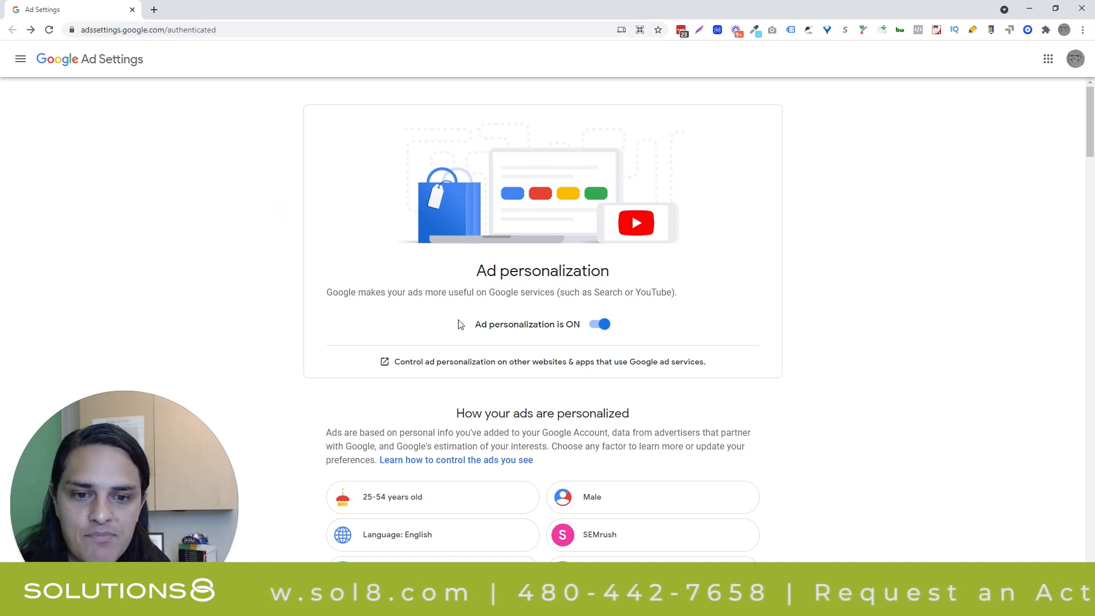
# Review and close the SEMrush and Best Buy advertiser detail dialogs.
pyautogui.scroll(-3)
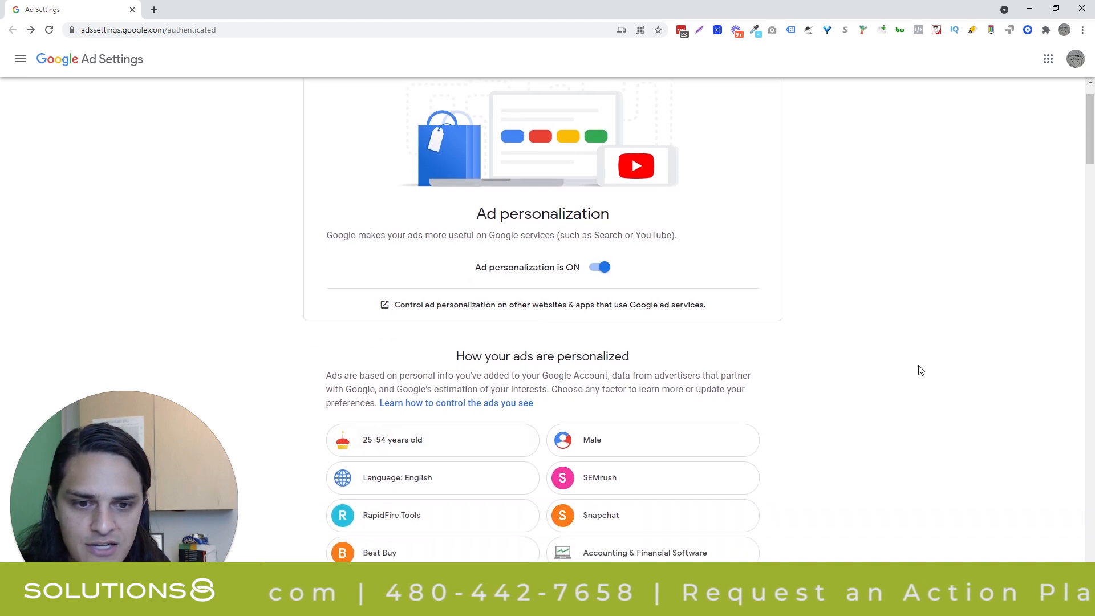
pyautogui.scroll(-3)
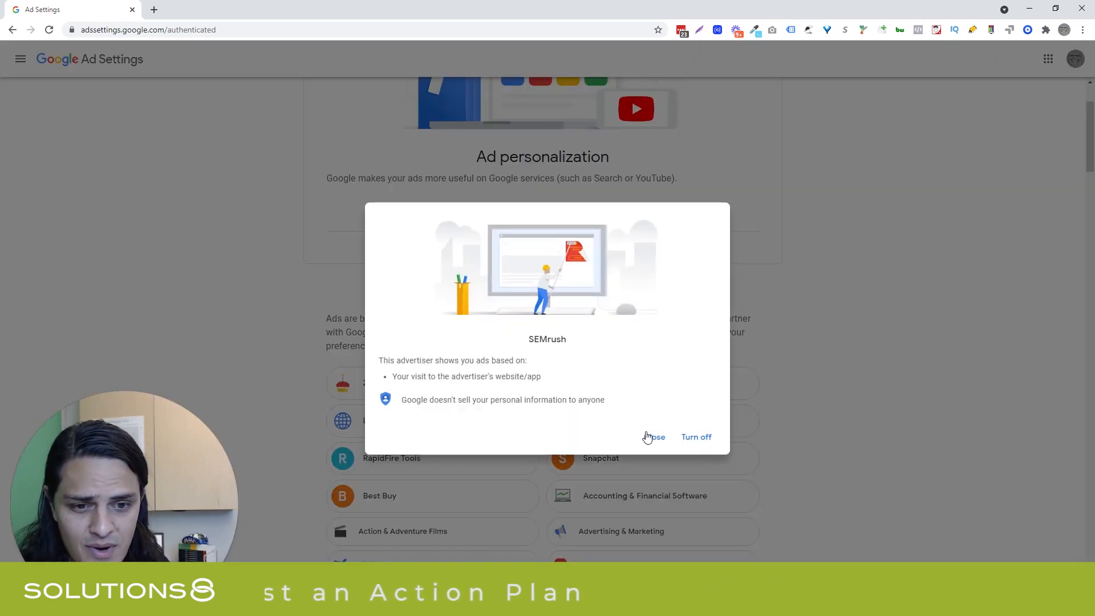
pyautogui.click(653, 436)
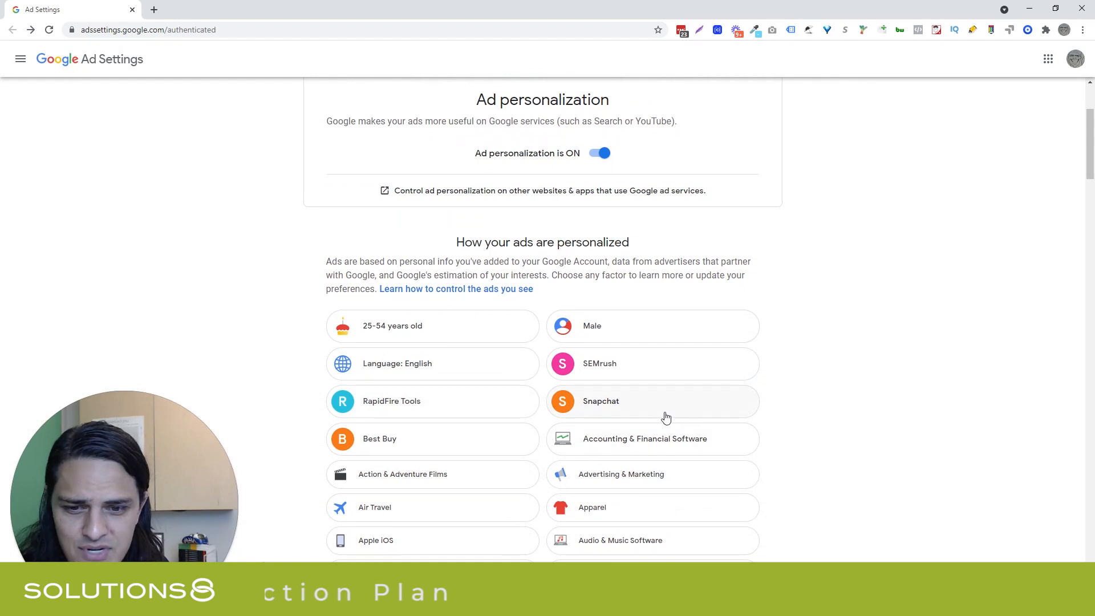
pyautogui.scroll(-3)
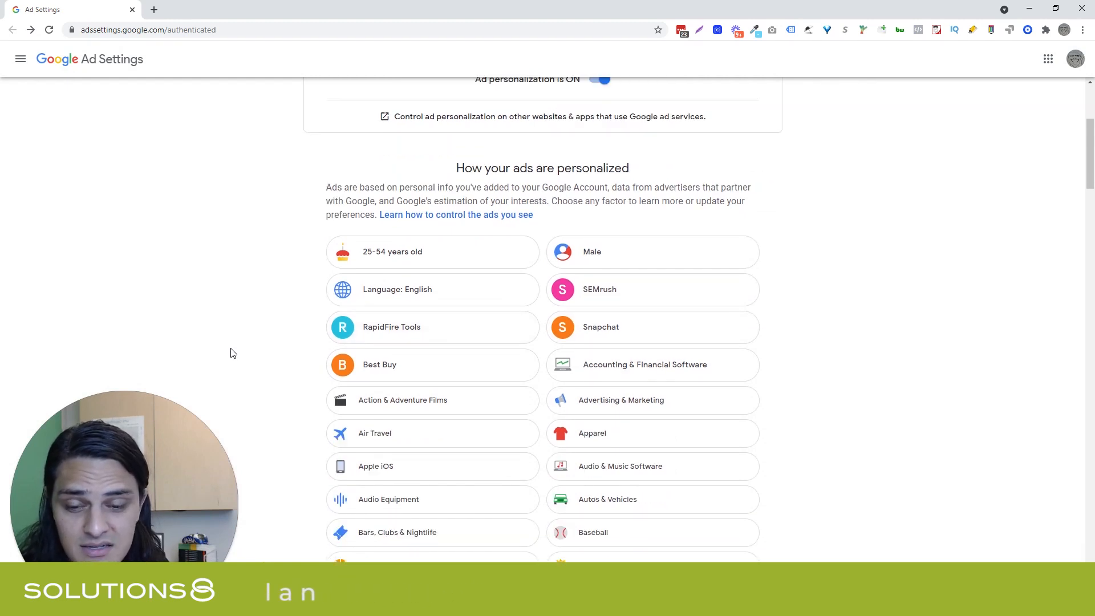
pyautogui.scroll(-3)
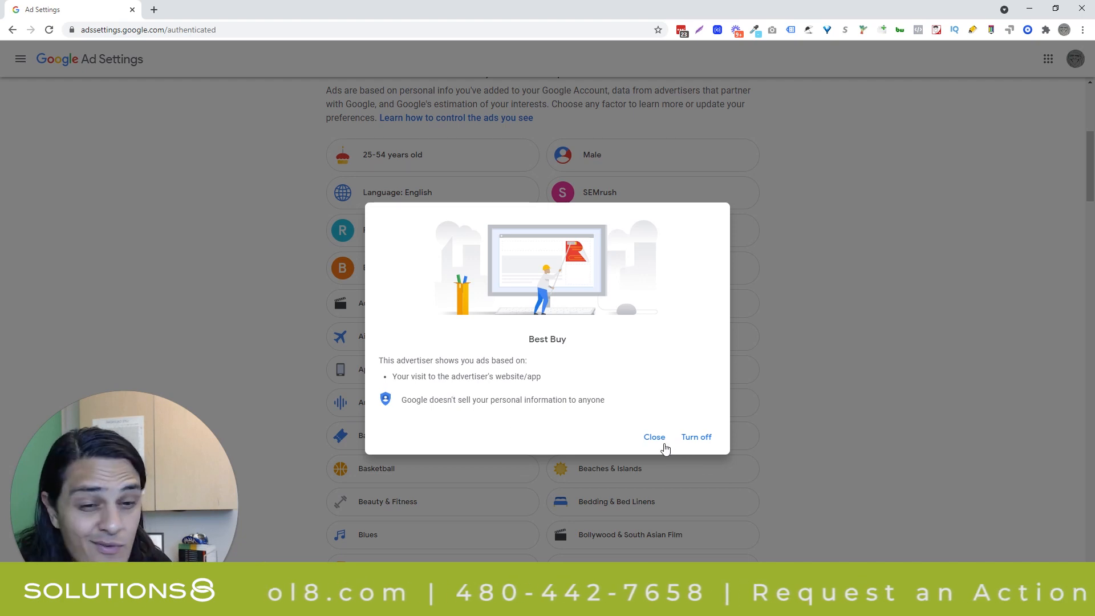
pyautogui.click(654, 437)
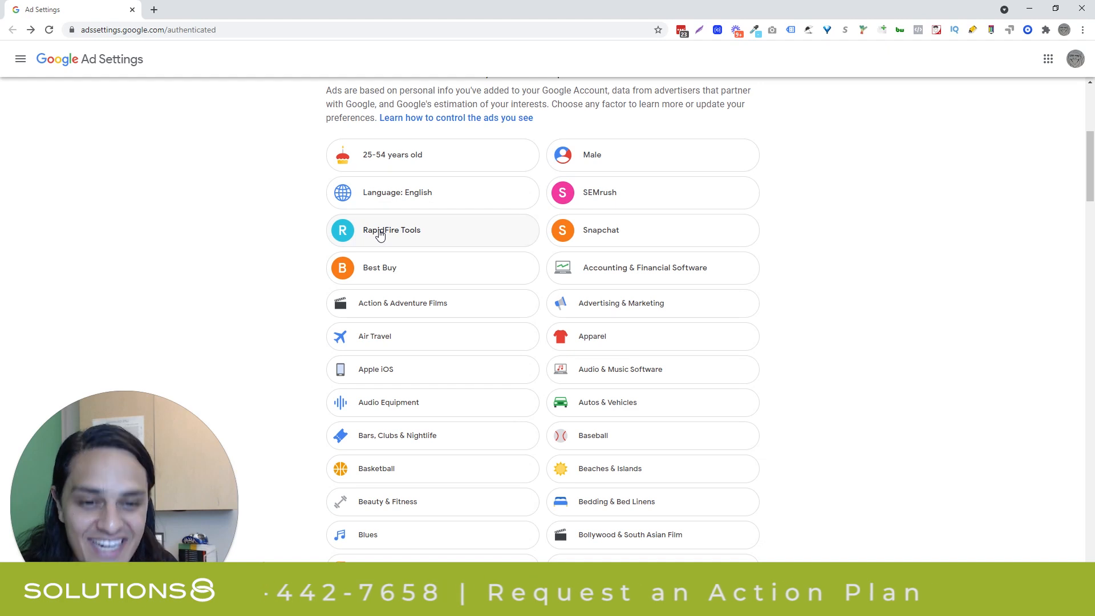
# Read why Bollywood & South Asian Film is listed, then close that dialog.
pyautogui.scroll(-3)
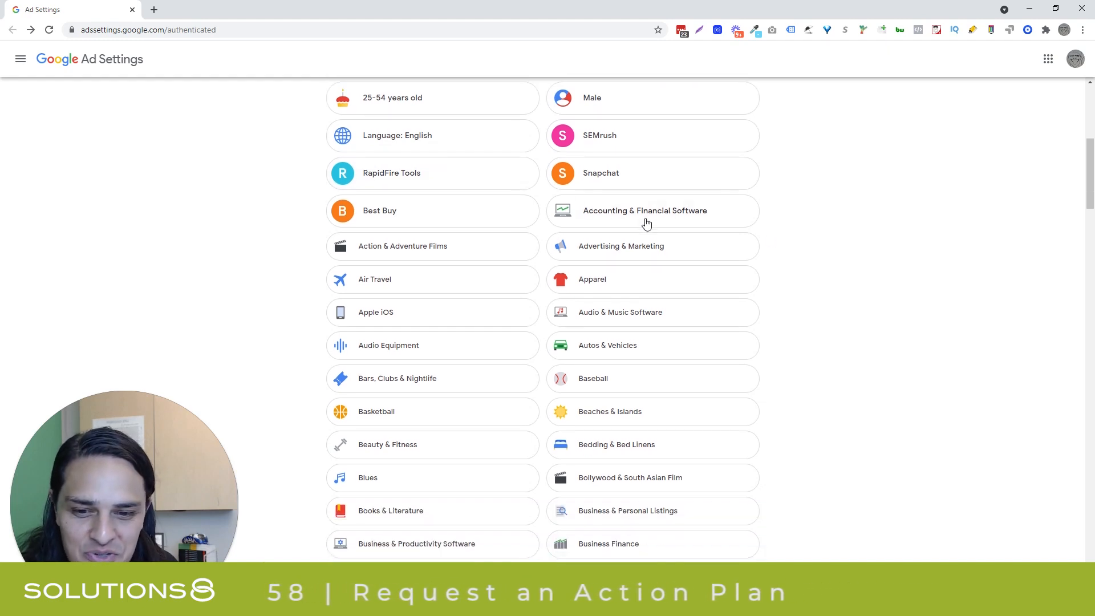
pyautogui.moveTo(672, 482)
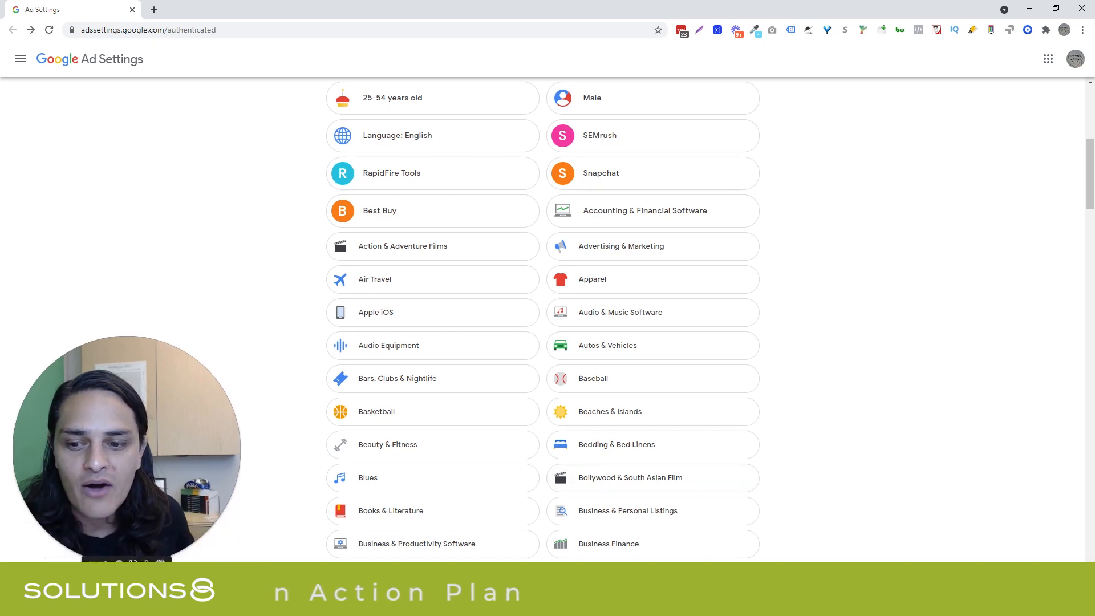
pyautogui.click(629, 477)
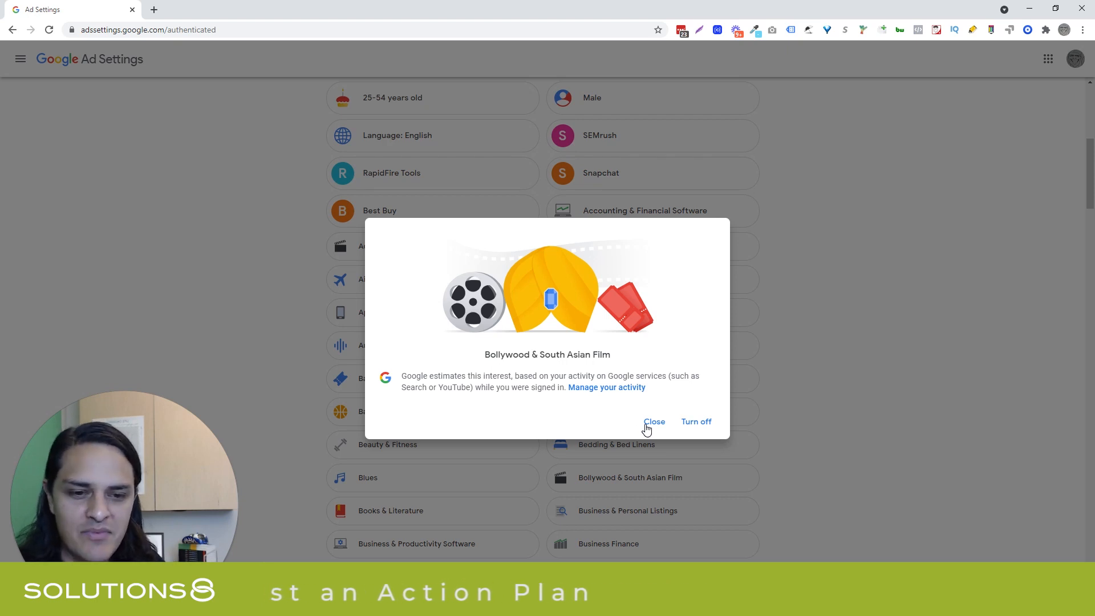
pyautogui.click(655, 421)
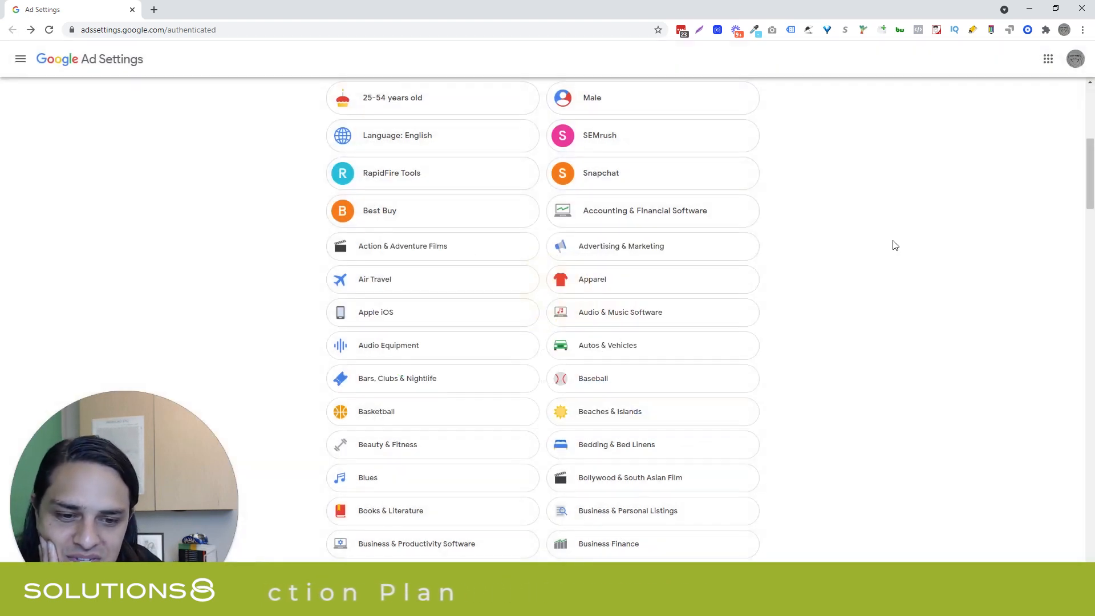
pyautogui.scroll(-3)
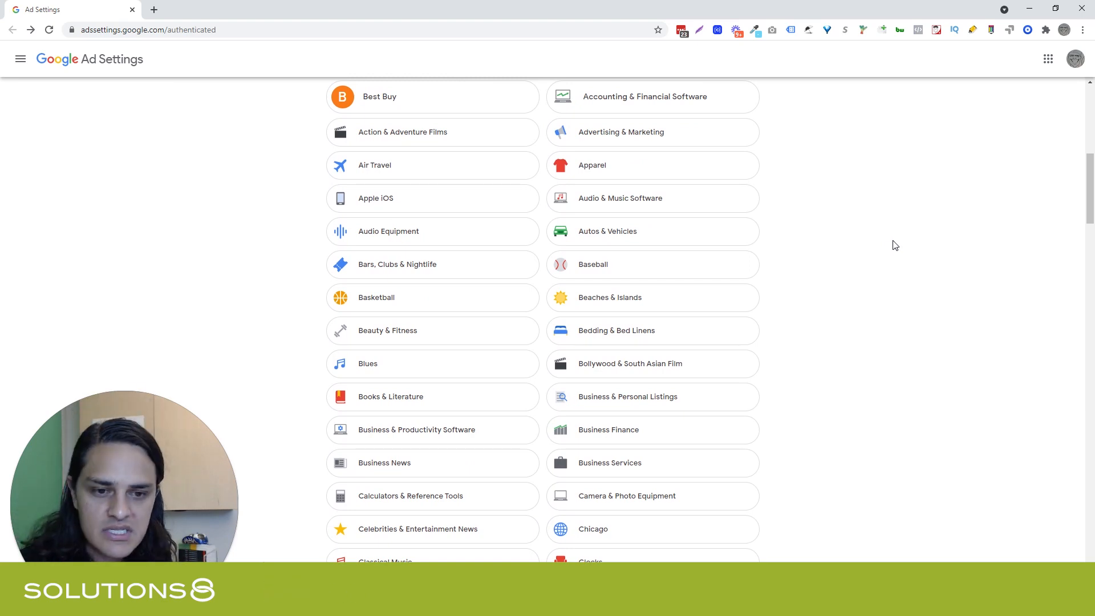
pyautogui.scroll(-3)
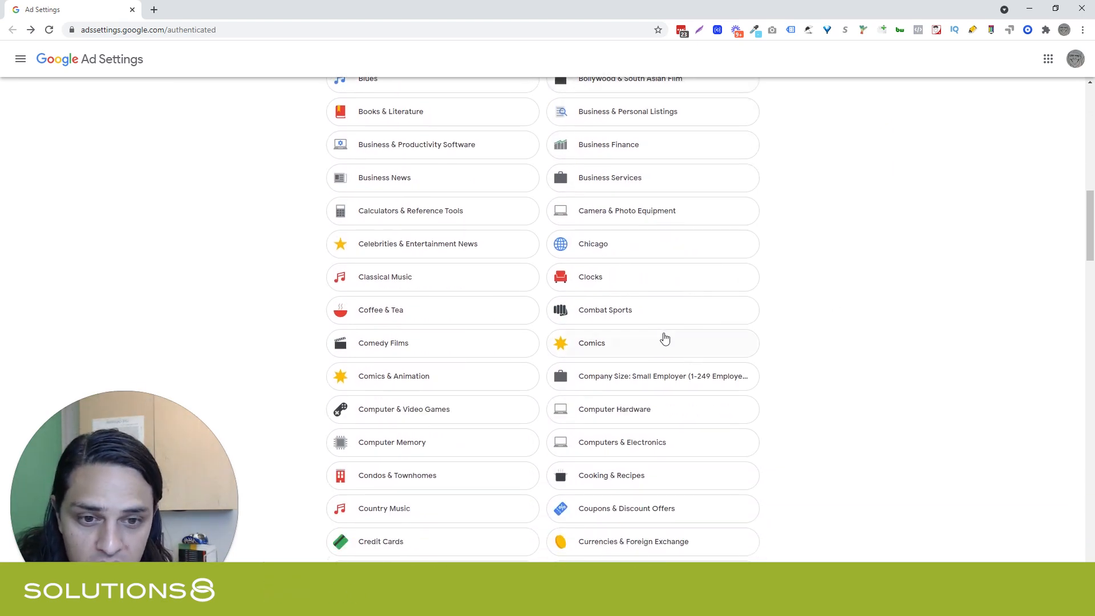
pyautogui.moveTo(736, 271)
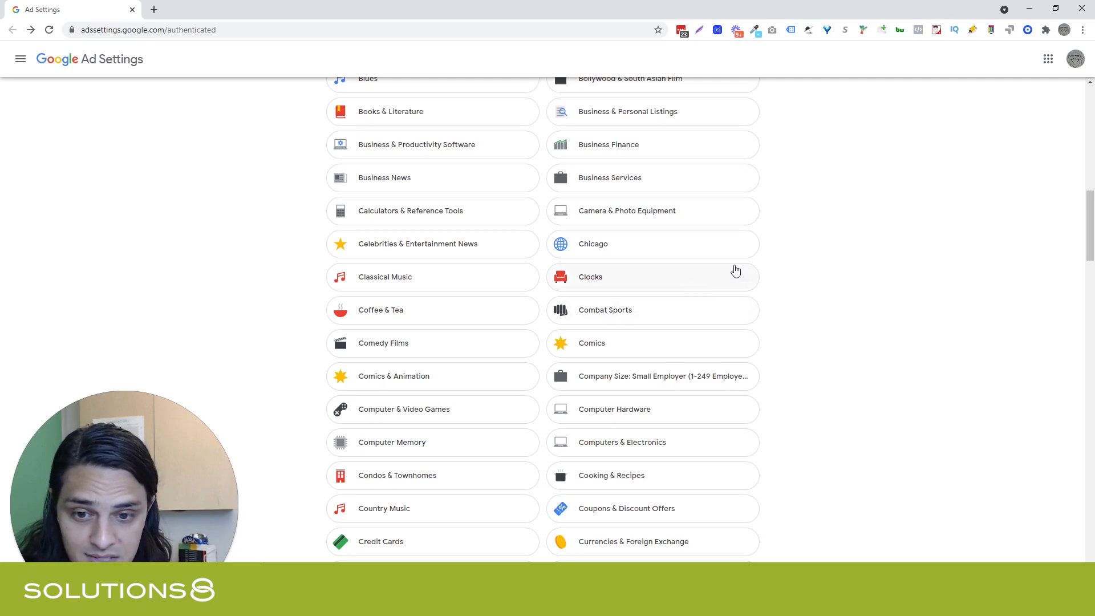
pyautogui.scroll(-3)
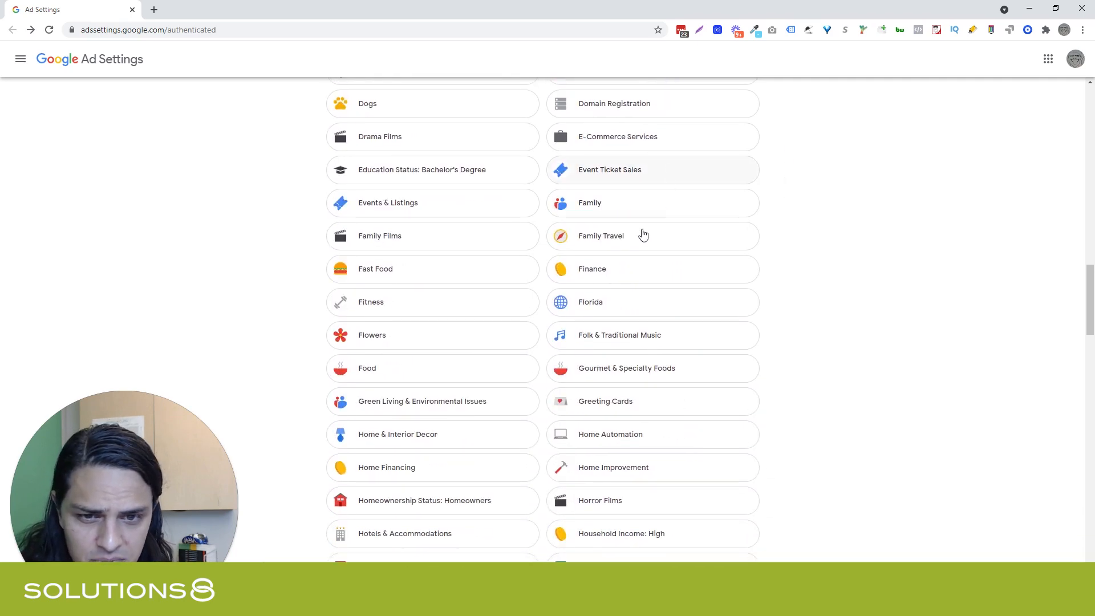
pyautogui.scroll(-3)
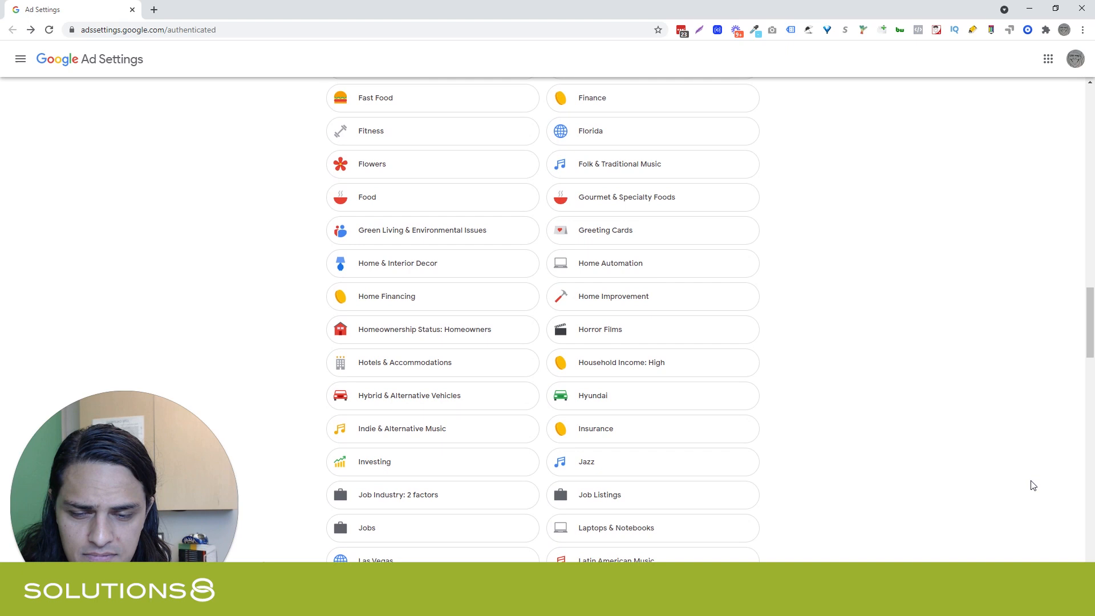
pyautogui.scroll(-3)
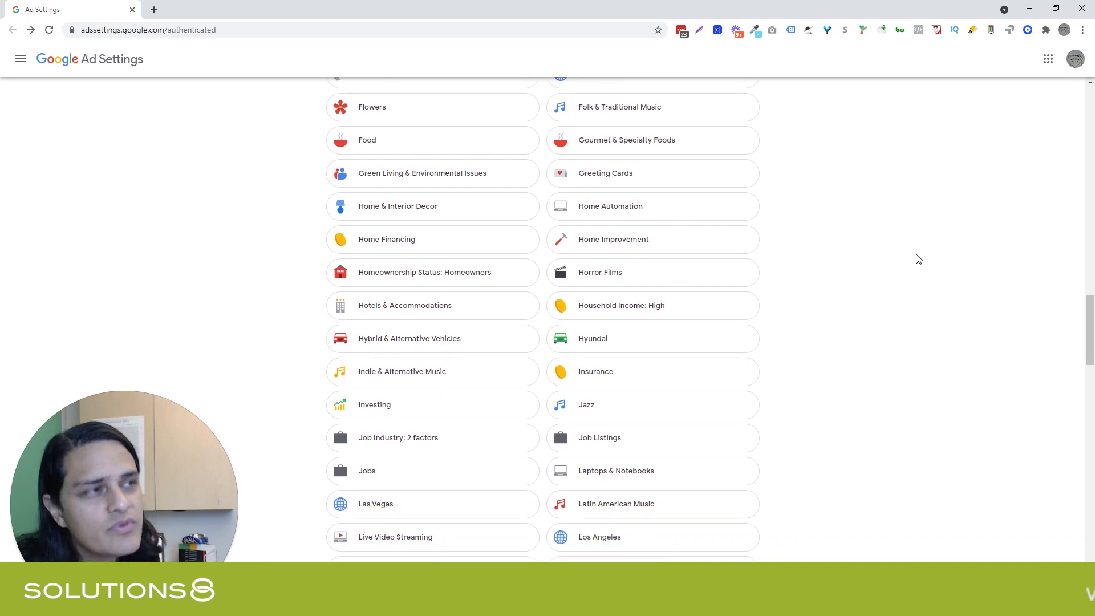
pyautogui.moveTo(422, 331)
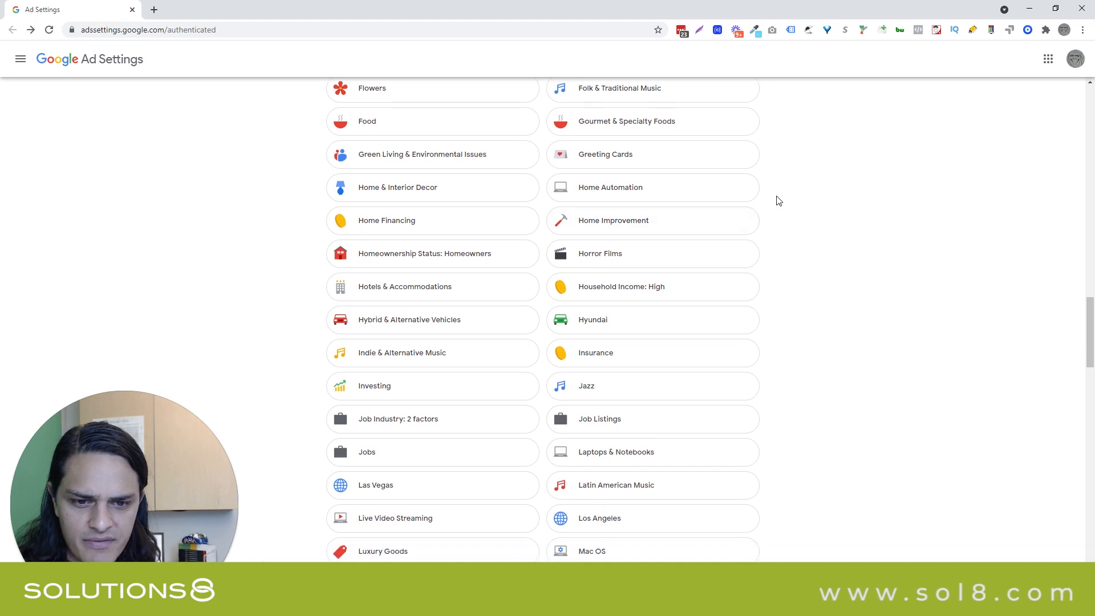
pyautogui.scroll(-3)
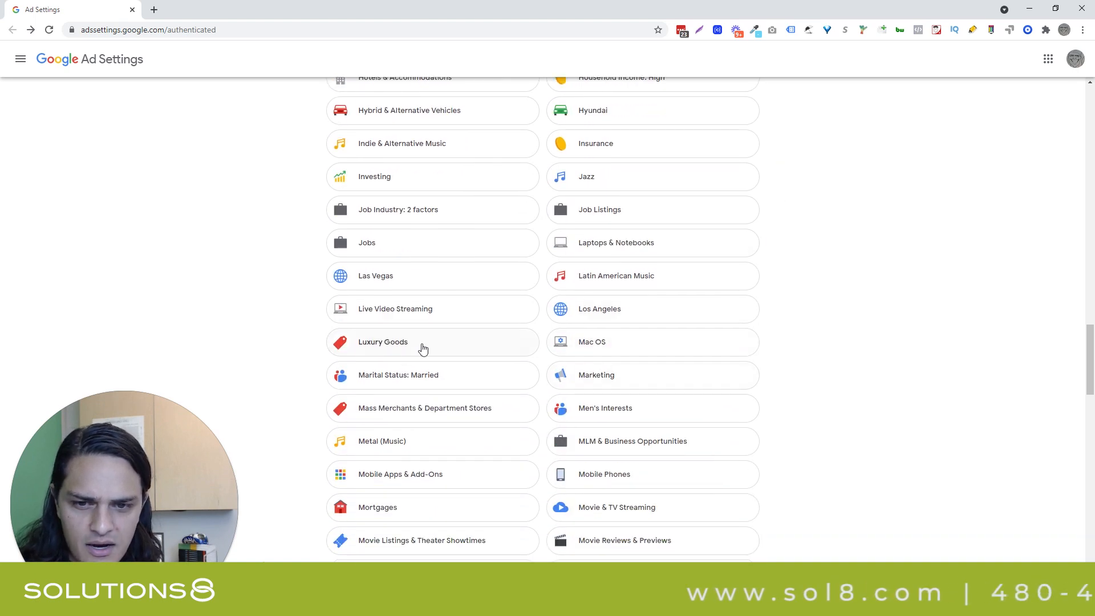
pyautogui.moveTo(689, 343)
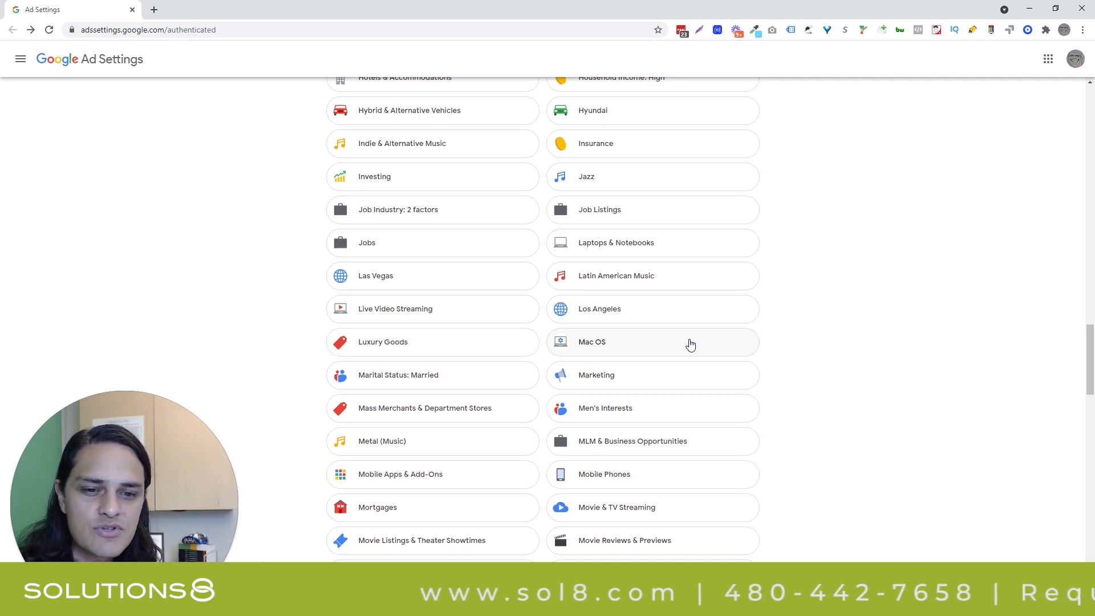
pyautogui.scroll(-3)
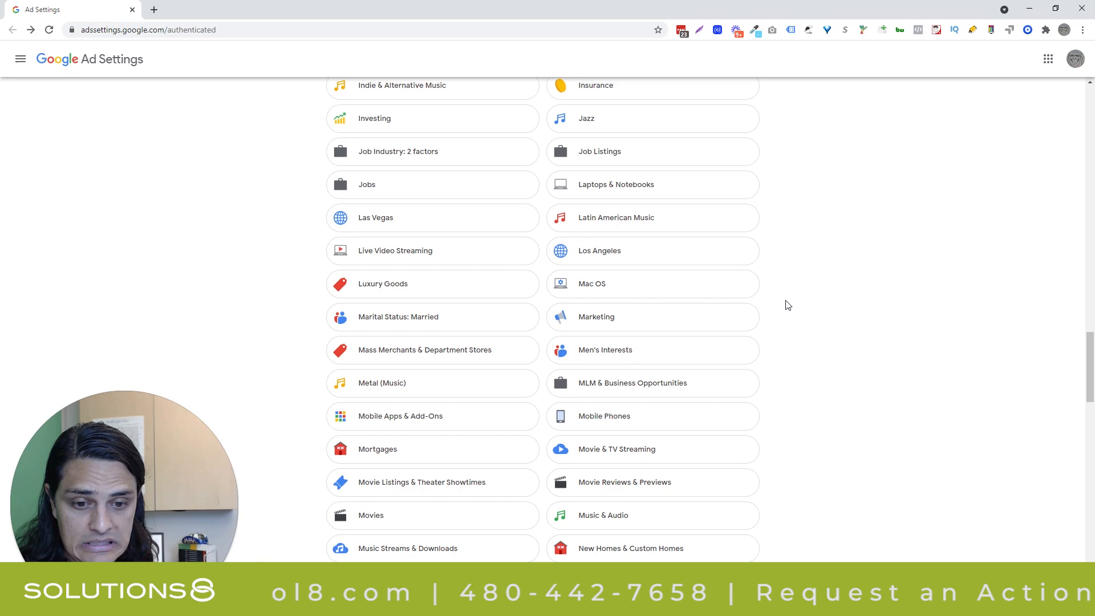
pyautogui.click(631, 383)
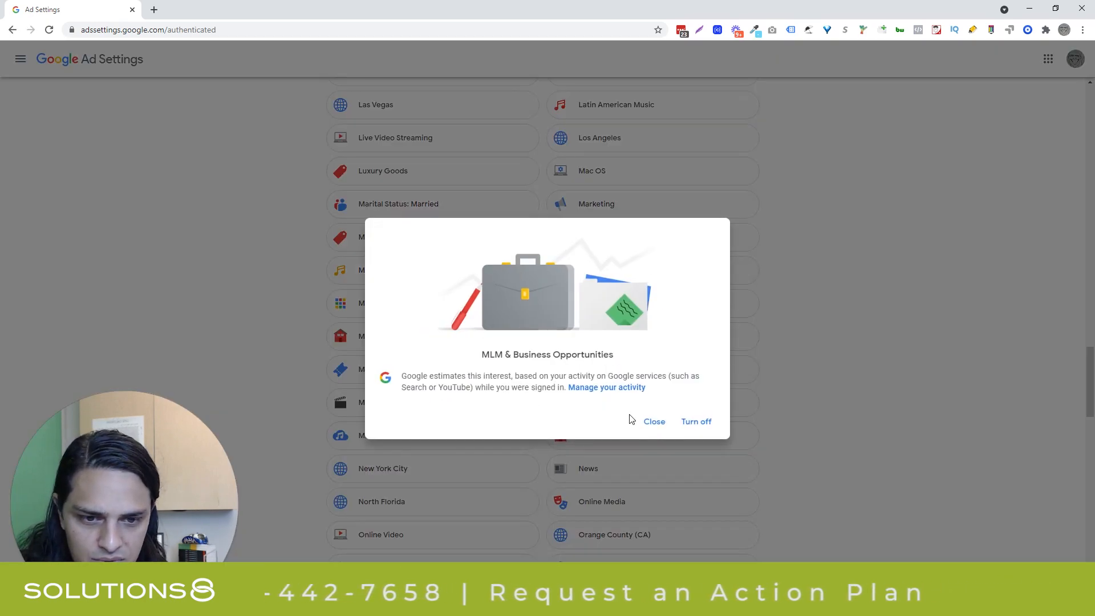
pyautogui.click(653, 420)
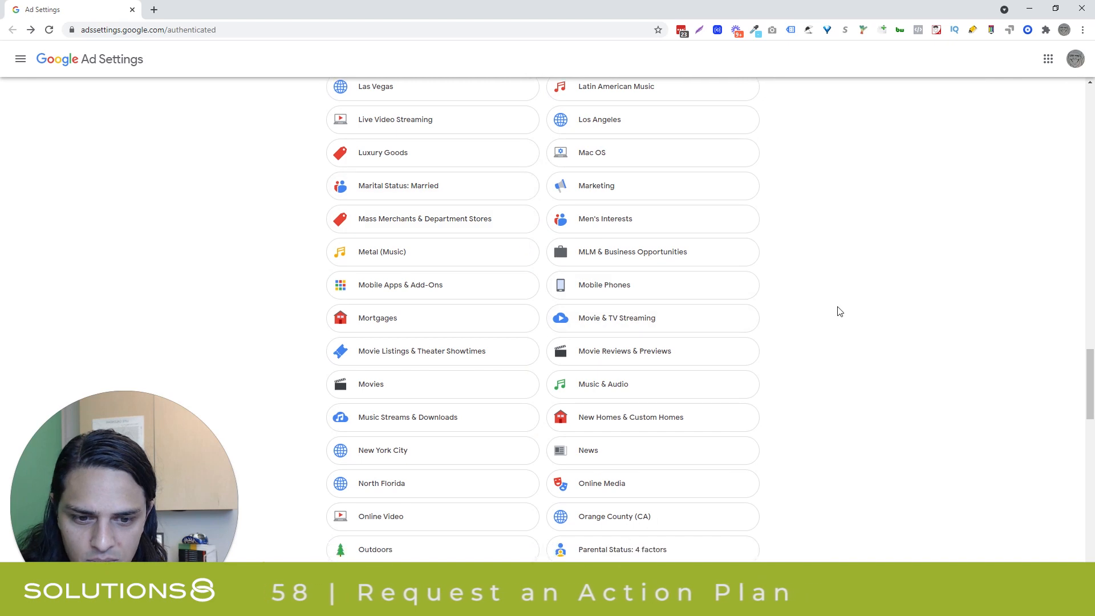
pyautogui.scroll(-3)
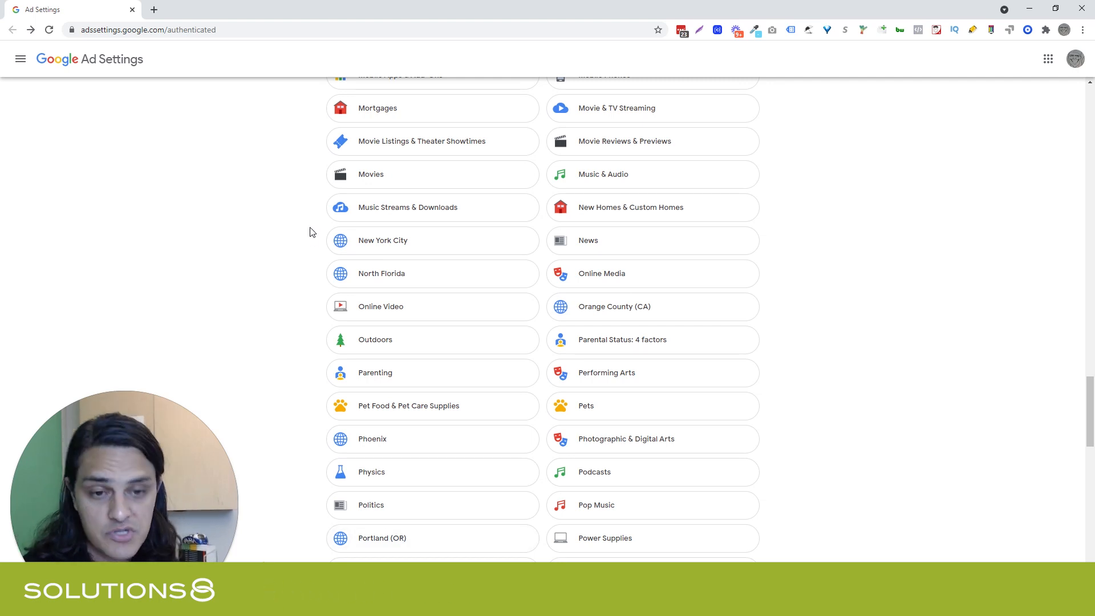
pyautogui.moveTo(558, 311)
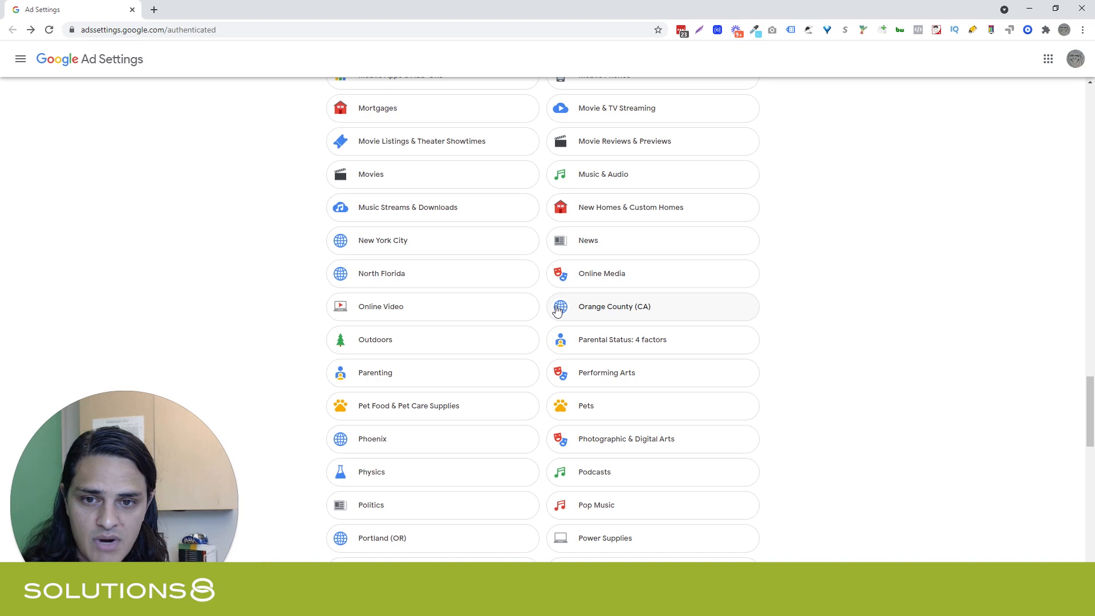
pyautogui.moveTo(403, 245)
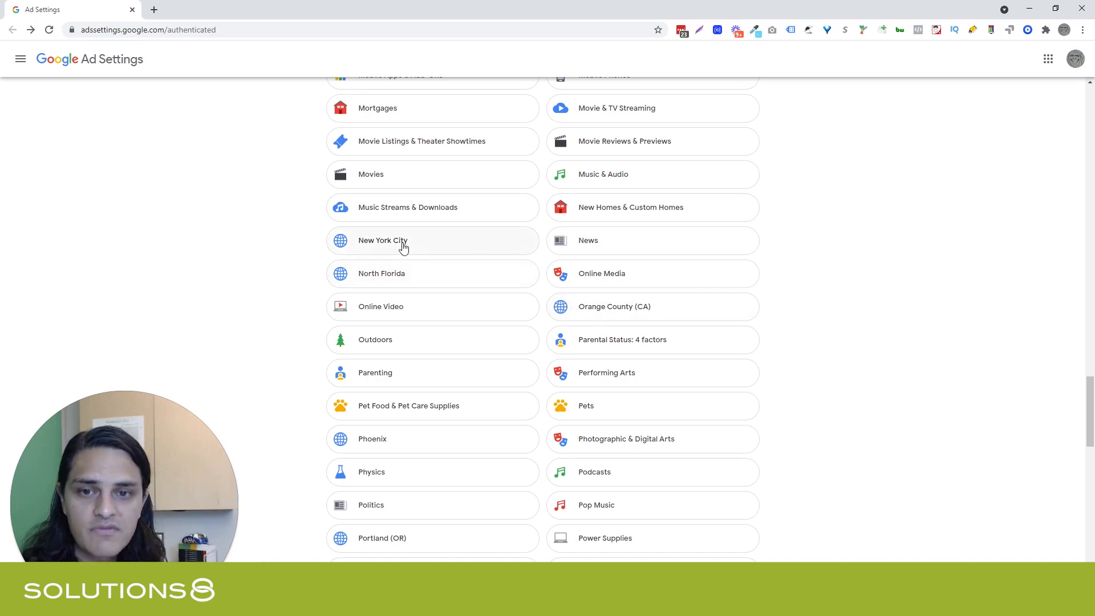
pyautogui.moveTo(377, 548)
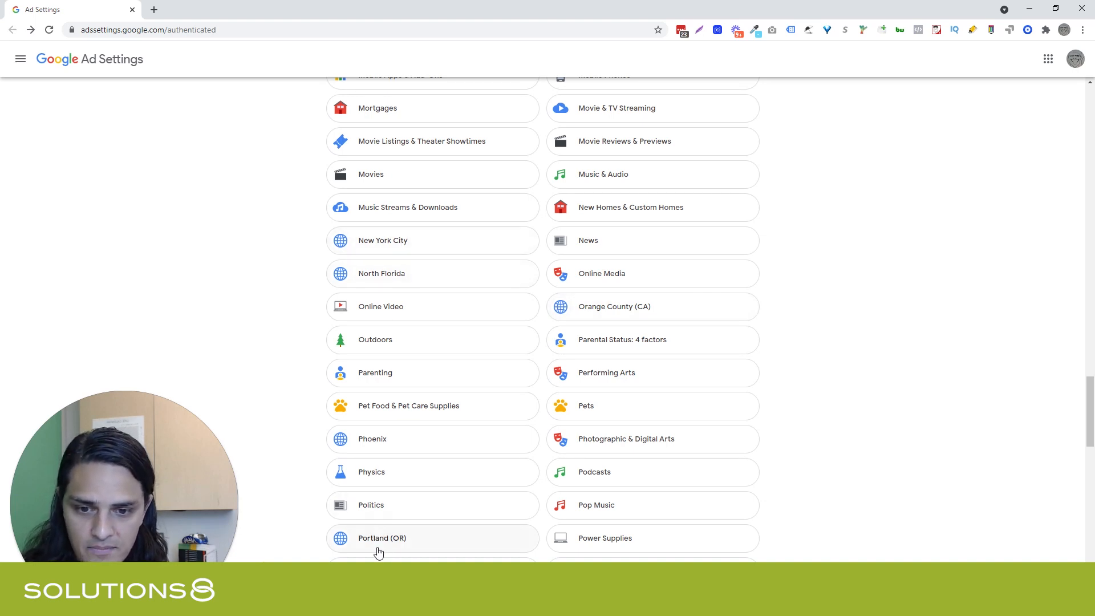
pyautogui.scroll(-3)
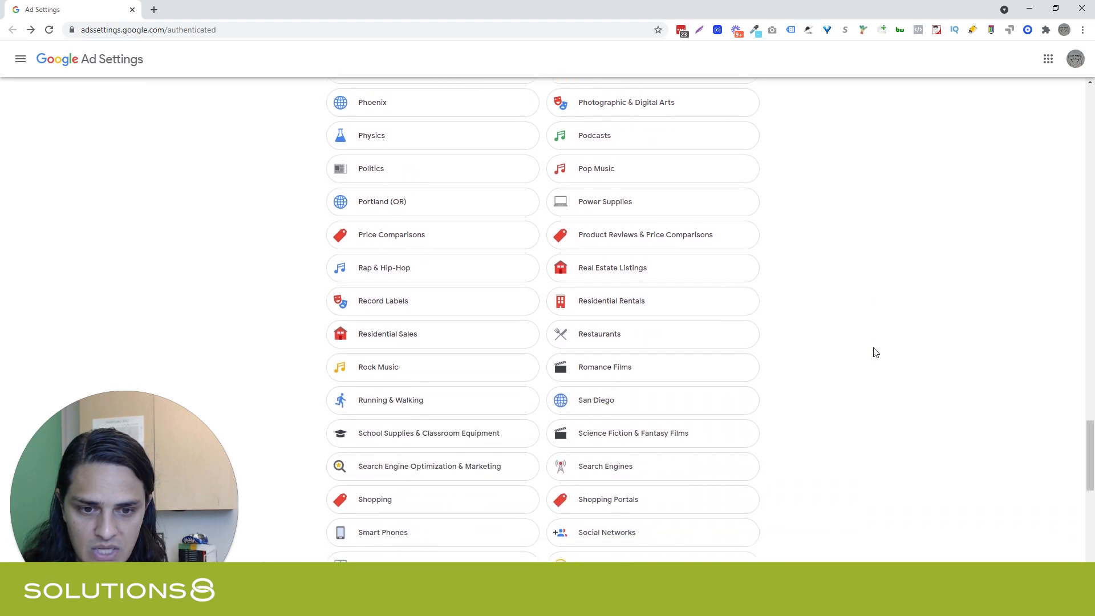
pyautogui.scroll(-3)
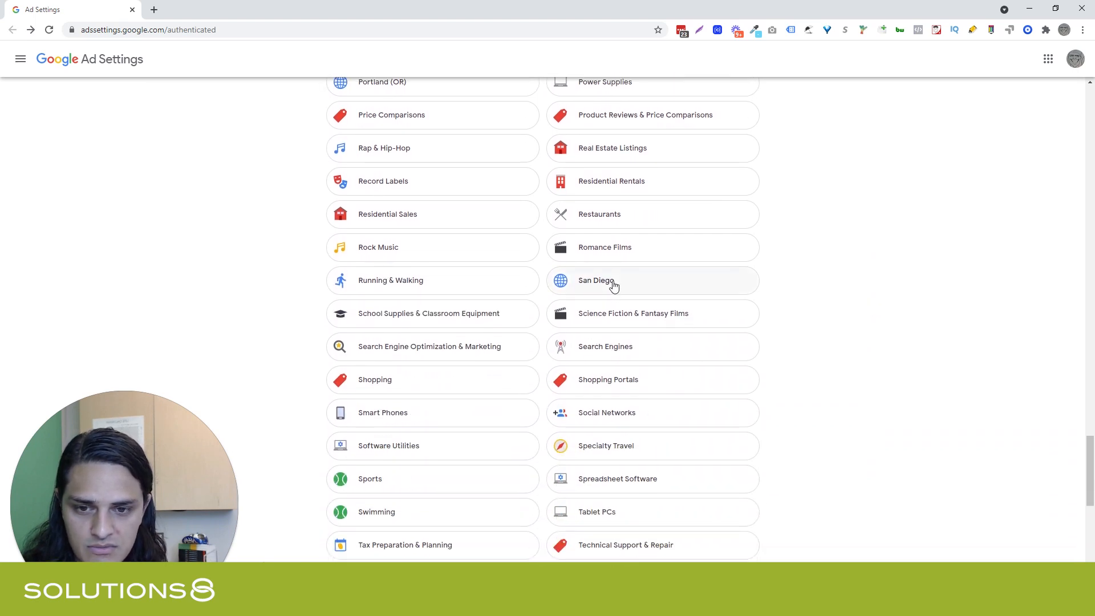
pyautogui.scroll(-3)
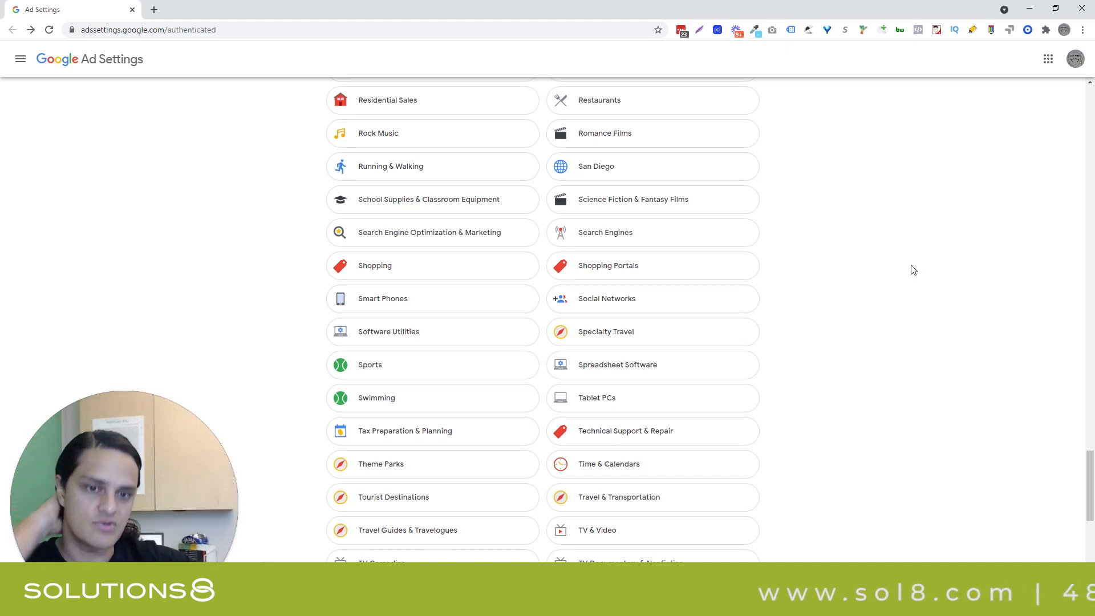
pyautogui.moveTo(677, 199)
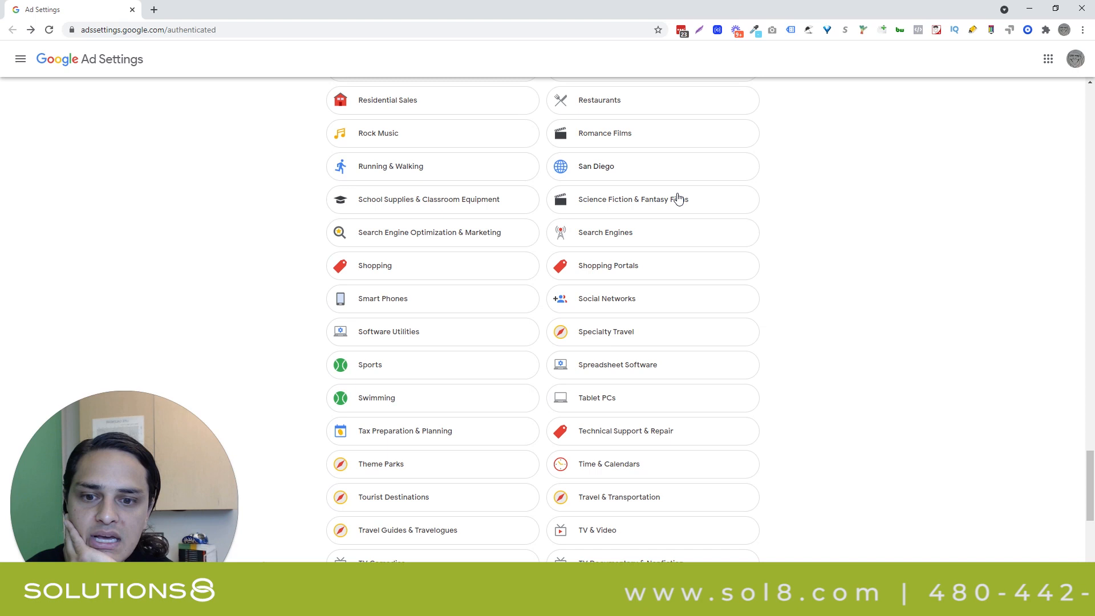
pyautogui.scroll(3)
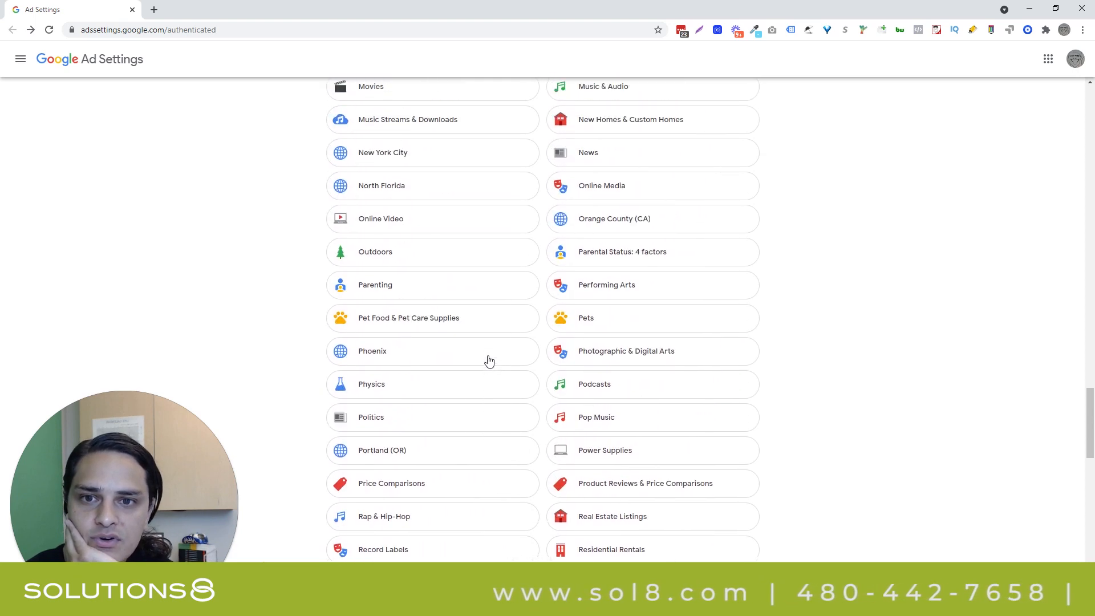
pyautogui.scroll(3)
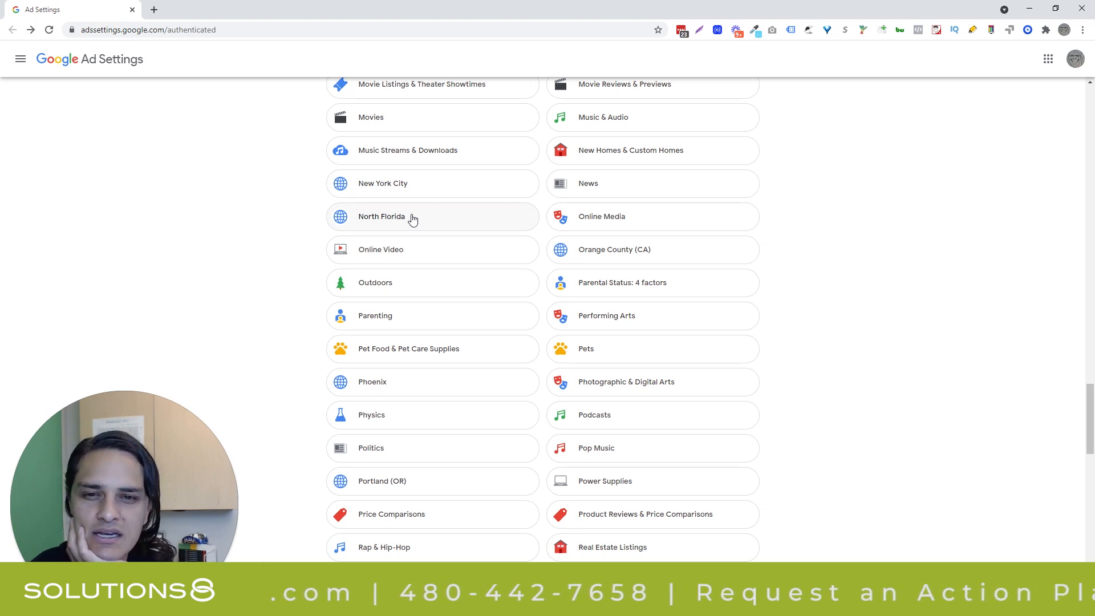
pyautogui.scroll(3)
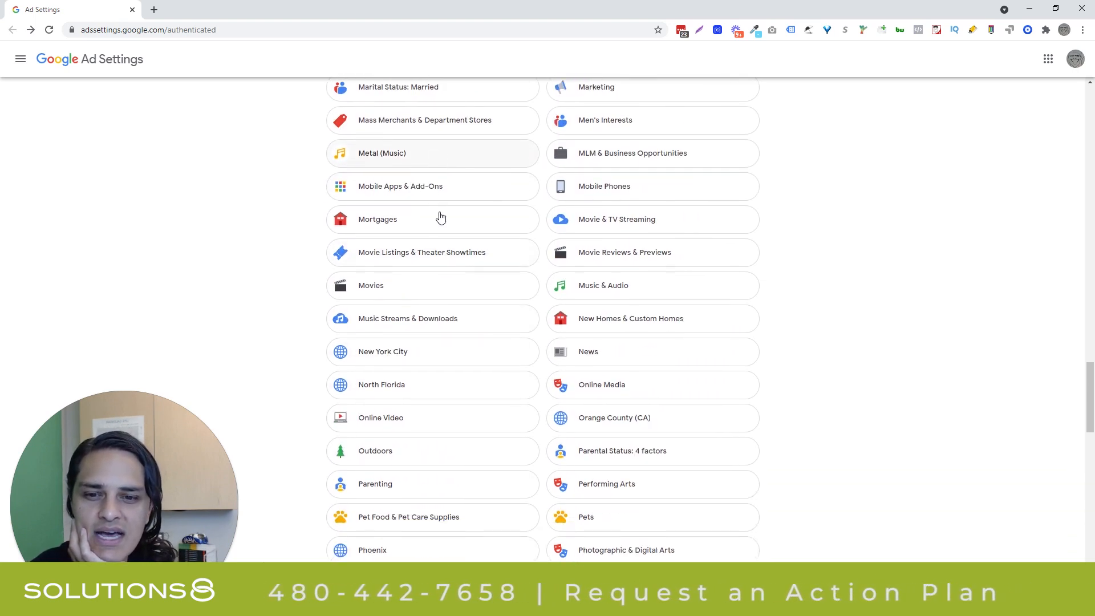
pyautogui.click(381, 384)
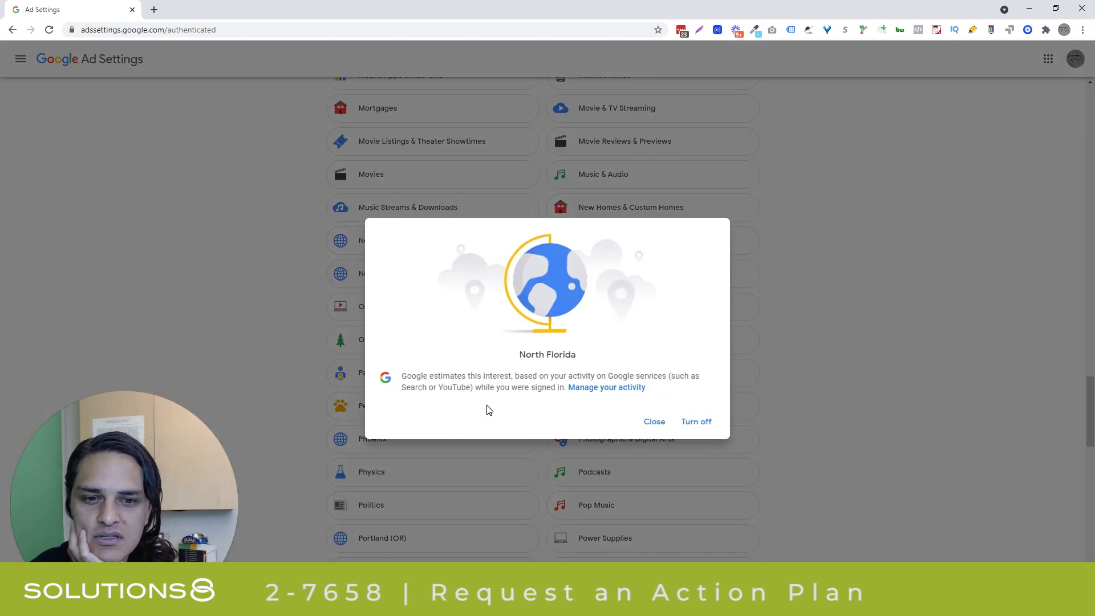
pyautogui.click(654, 421)
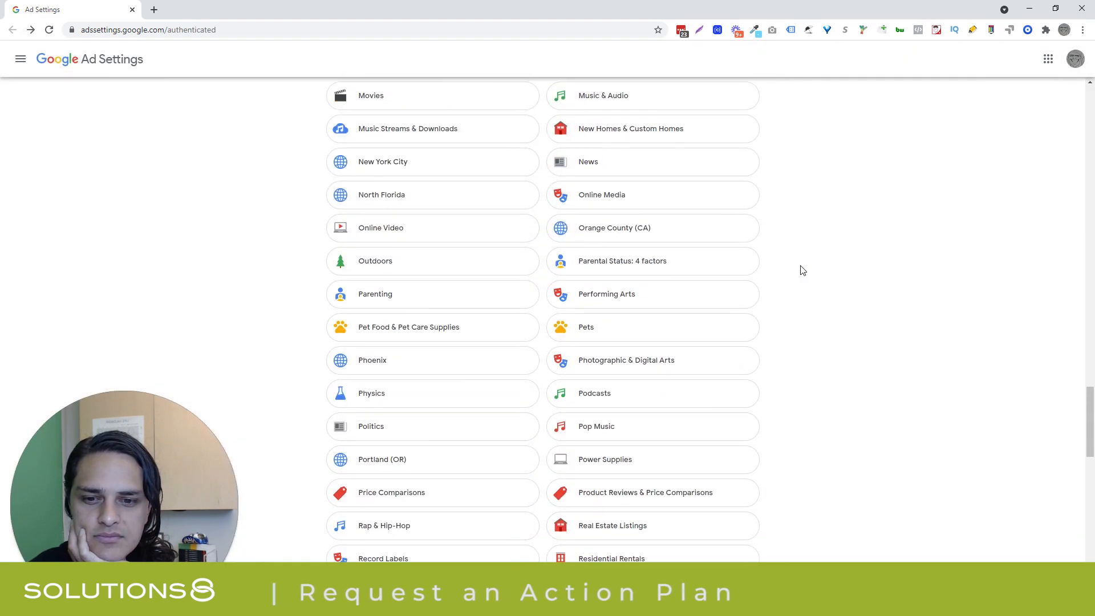
pyautogui.scroll(-3)
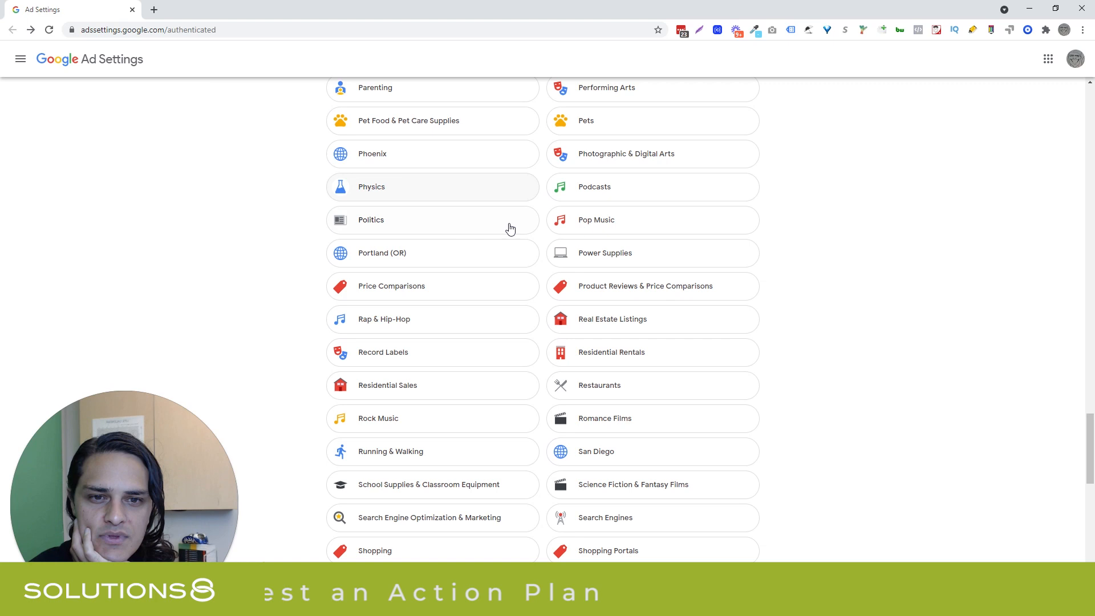
pyautogui.scroll(-3)
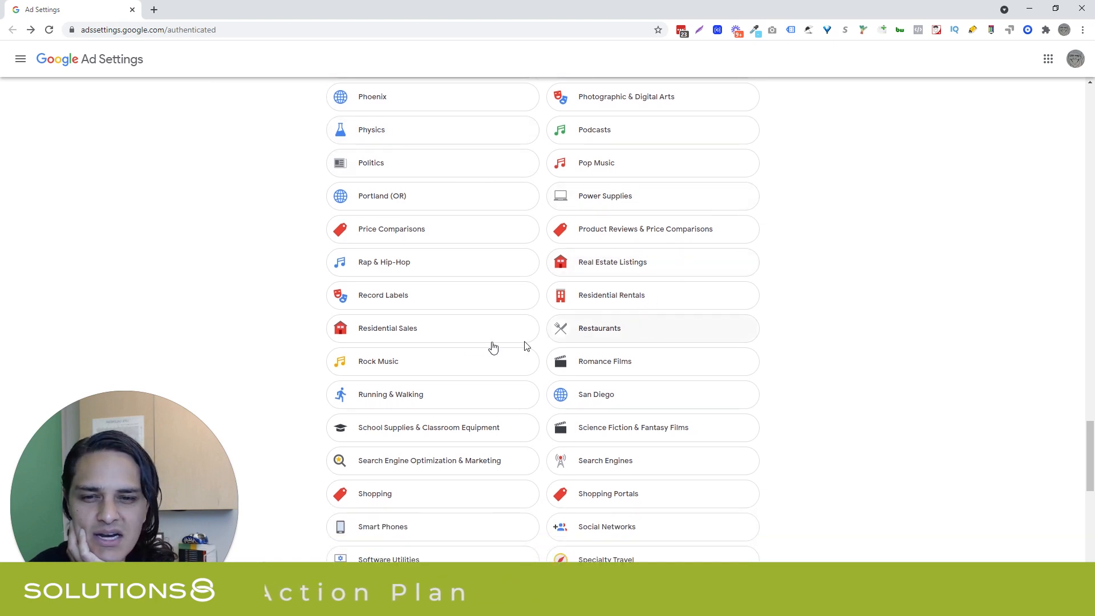
pyautogui.scroll(-3)
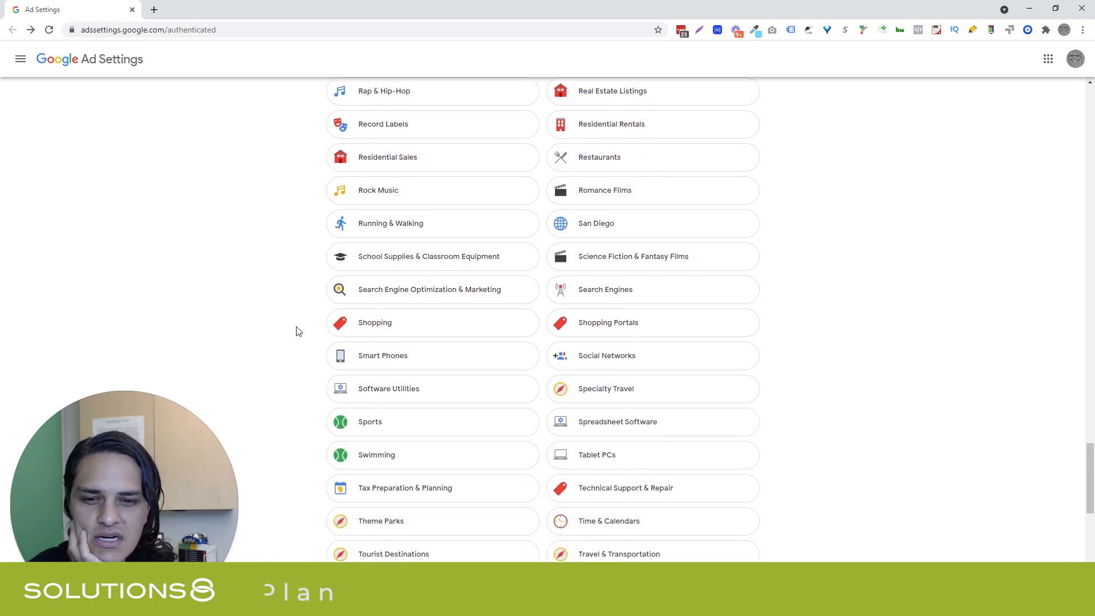
pyautogui.scroll(-3)
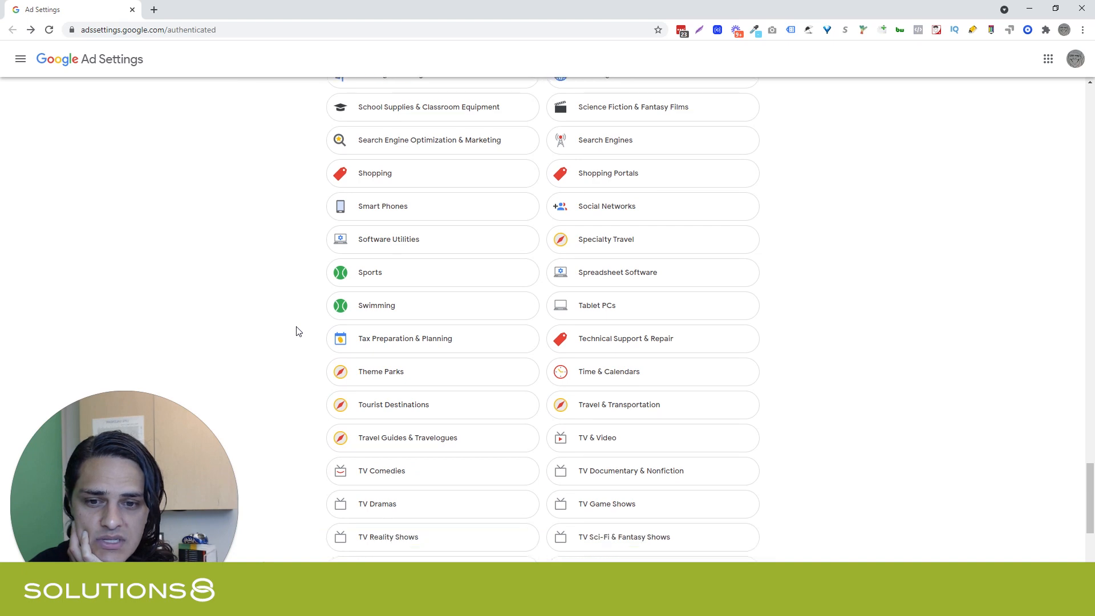
pyautogui.scroll(-3)
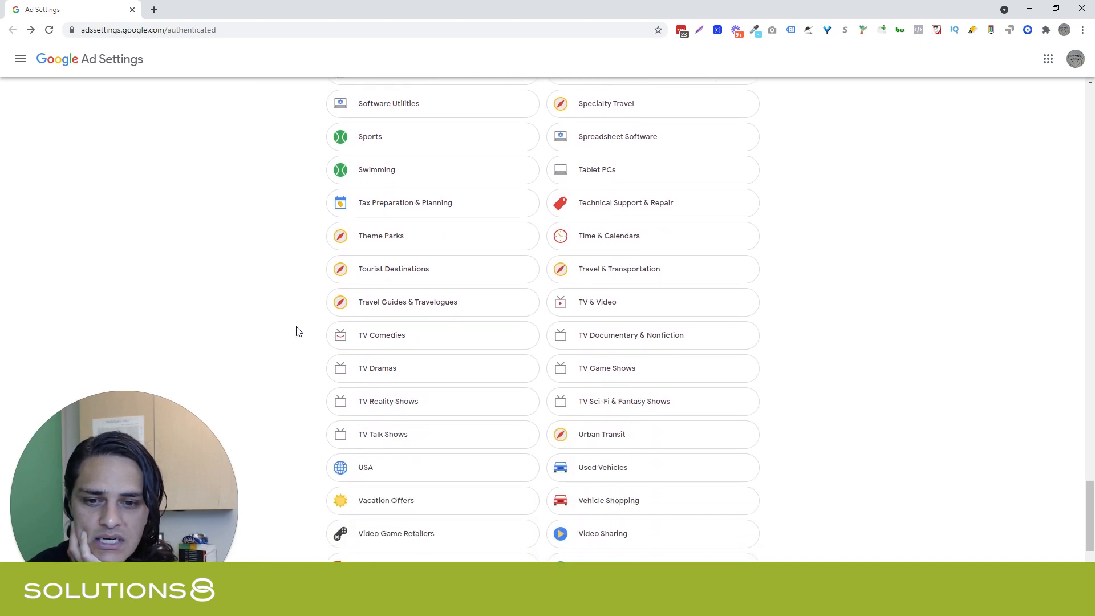
pyautogui.scroll(-3)
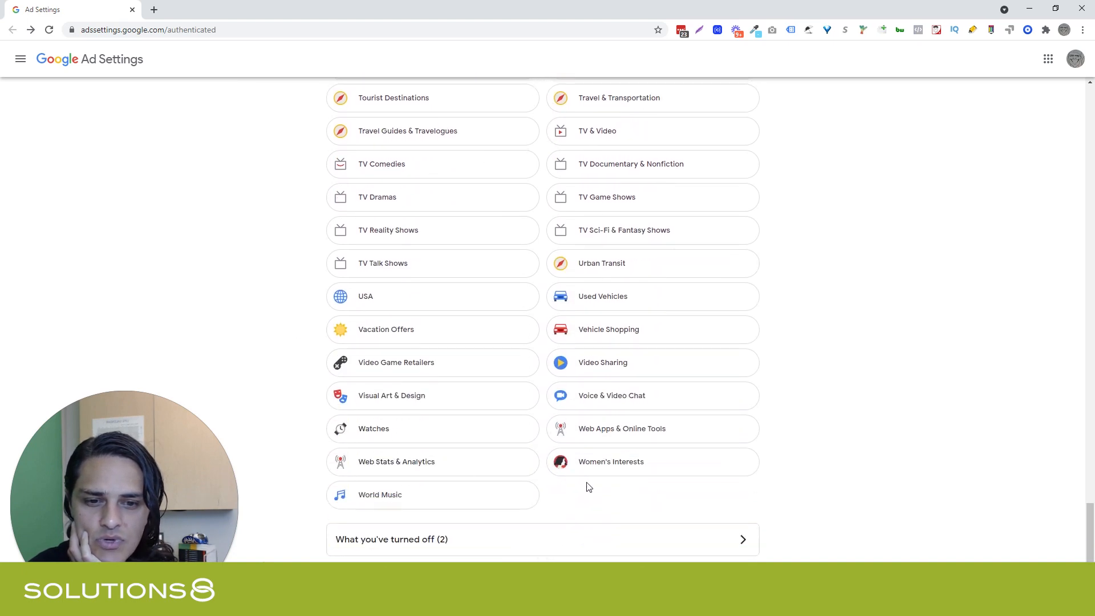
pyautogui.click(611, 461)
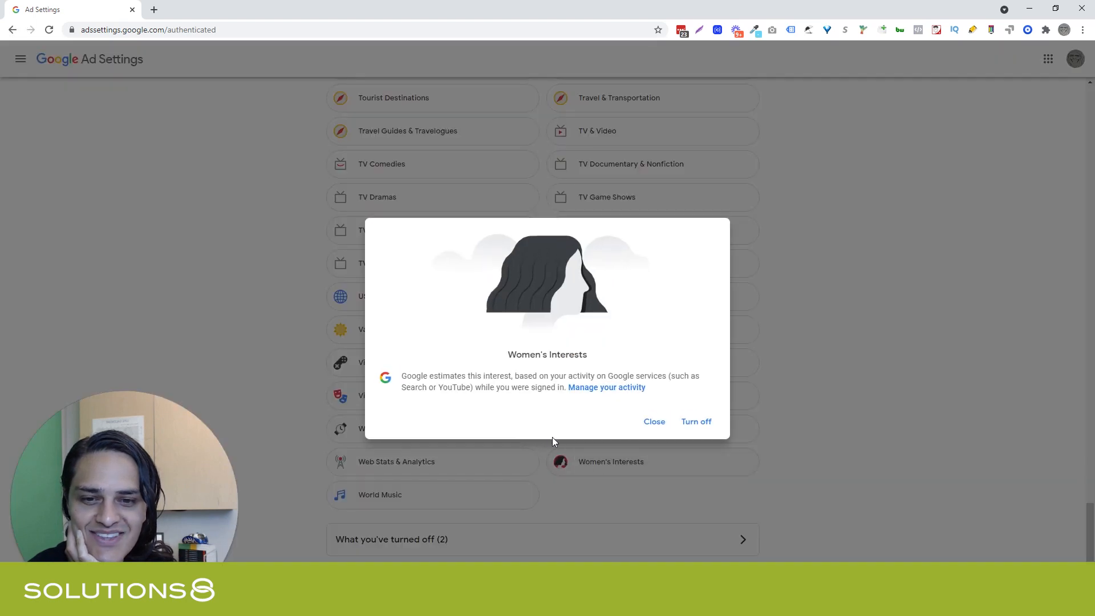
pyautogui.click(653, 421)
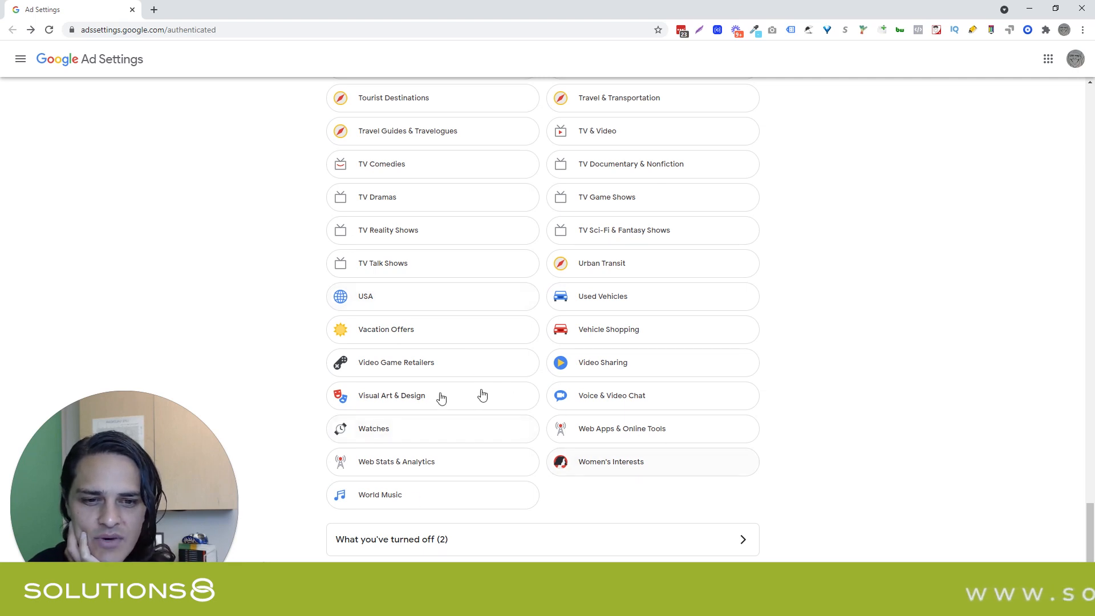
pyautogui.scroll(3)
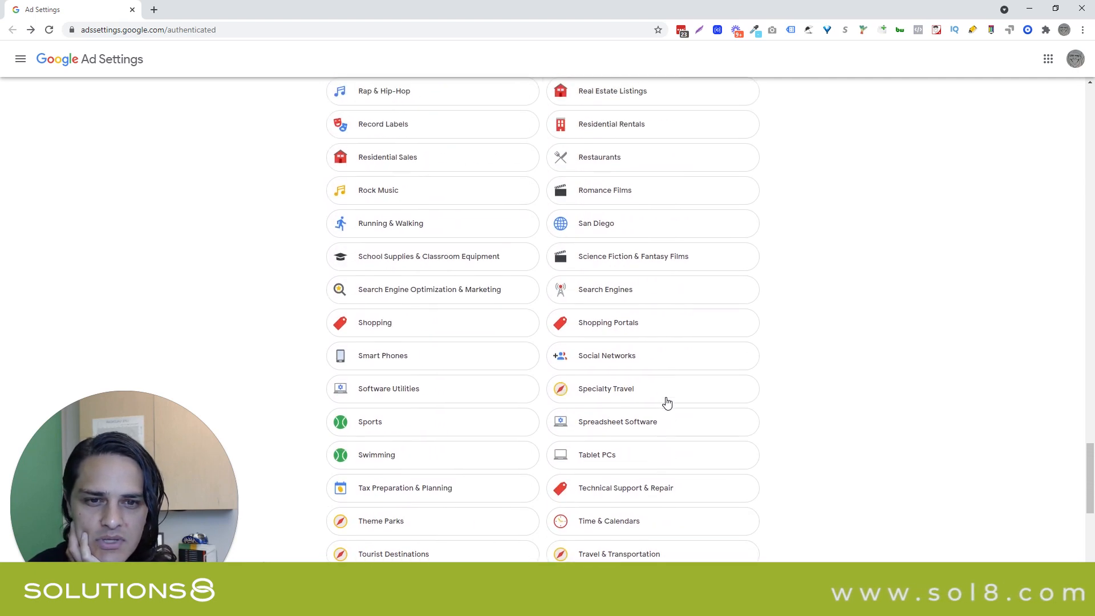
pyautogui.scroll(3)
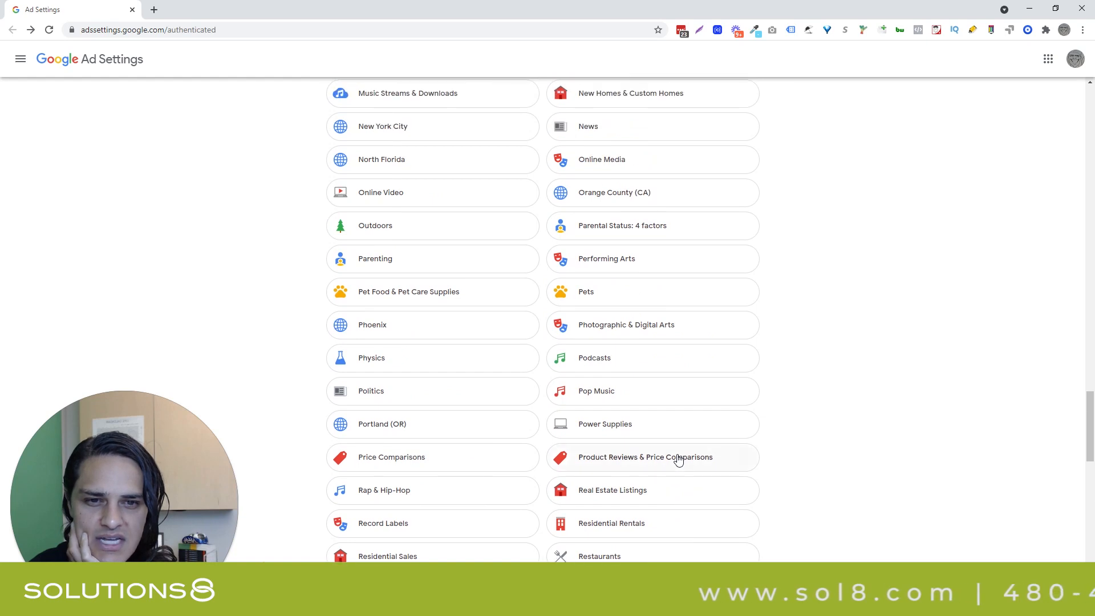
pyautogui.scroll(3)
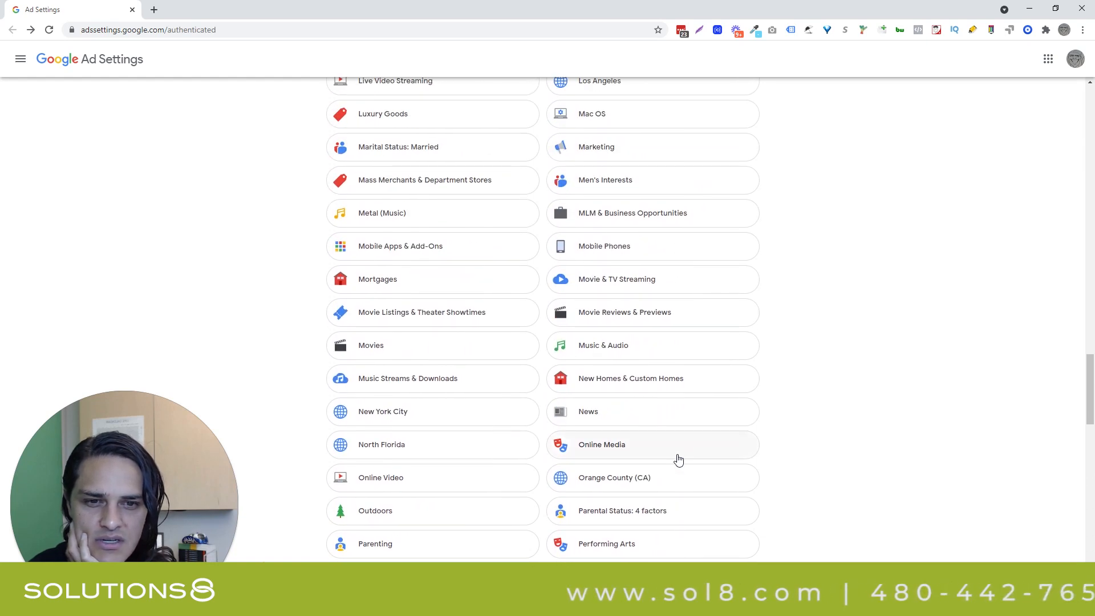
pyautogui.scroll(3)
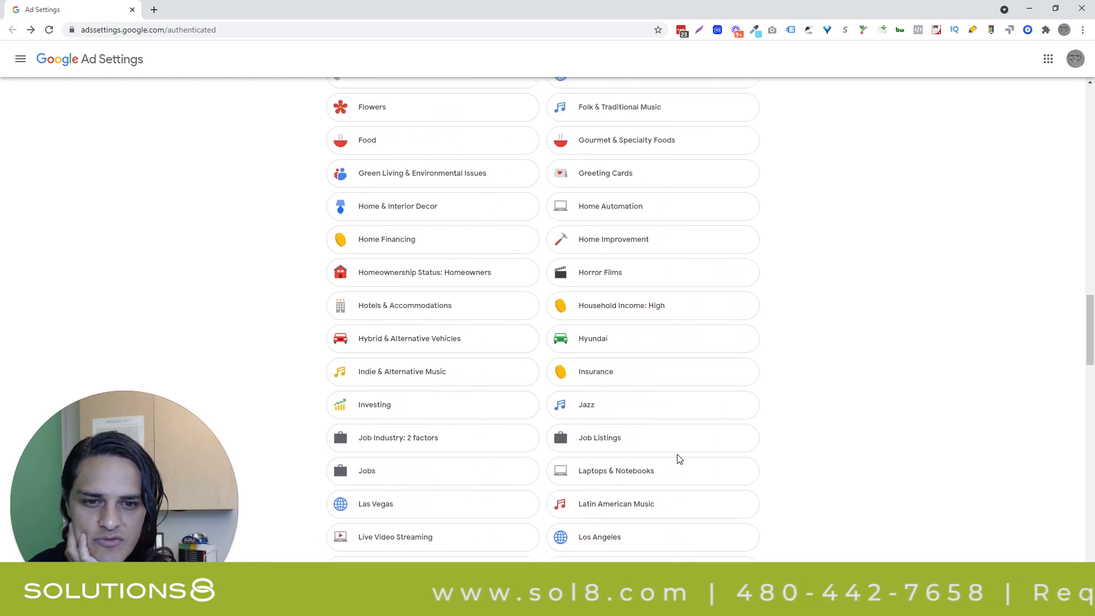
pyautogui.moveTo(643, 313)
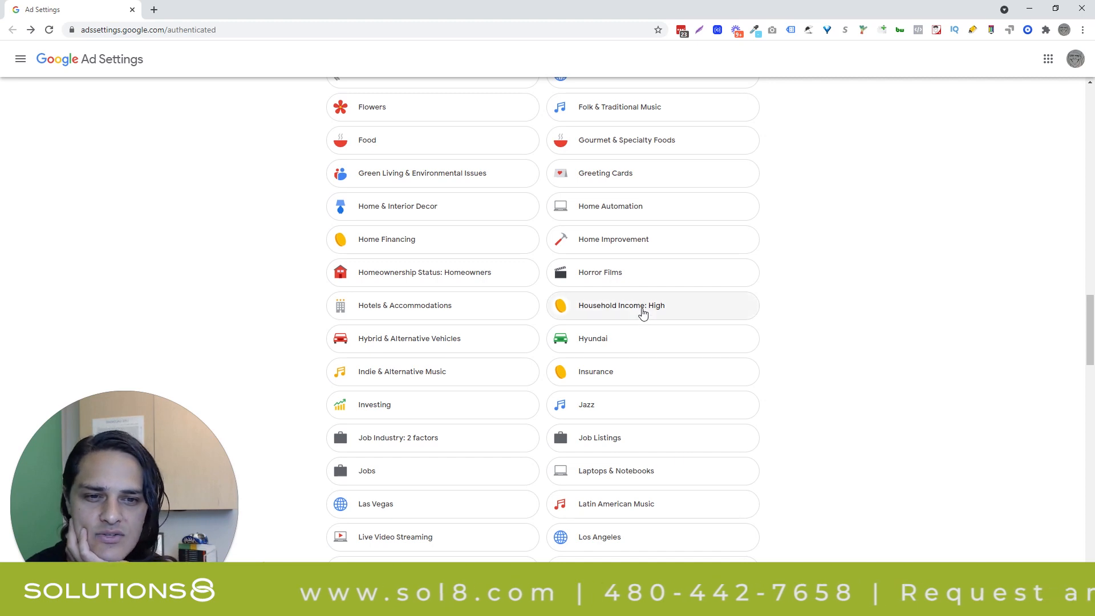
pyautogui.click(621, 305)
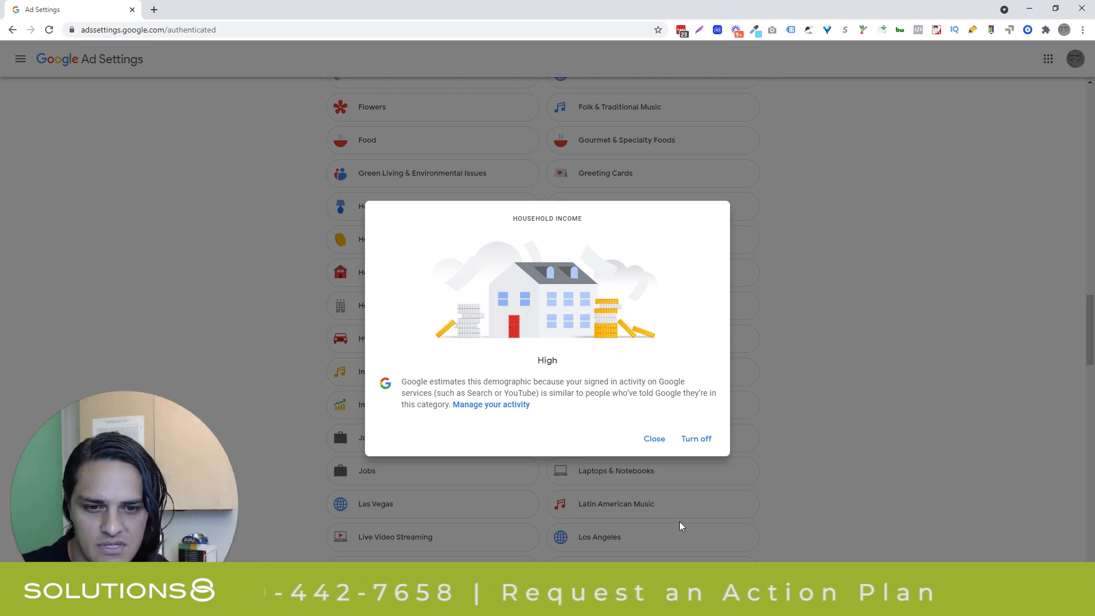
pyautogui.moveTo(659, 447)
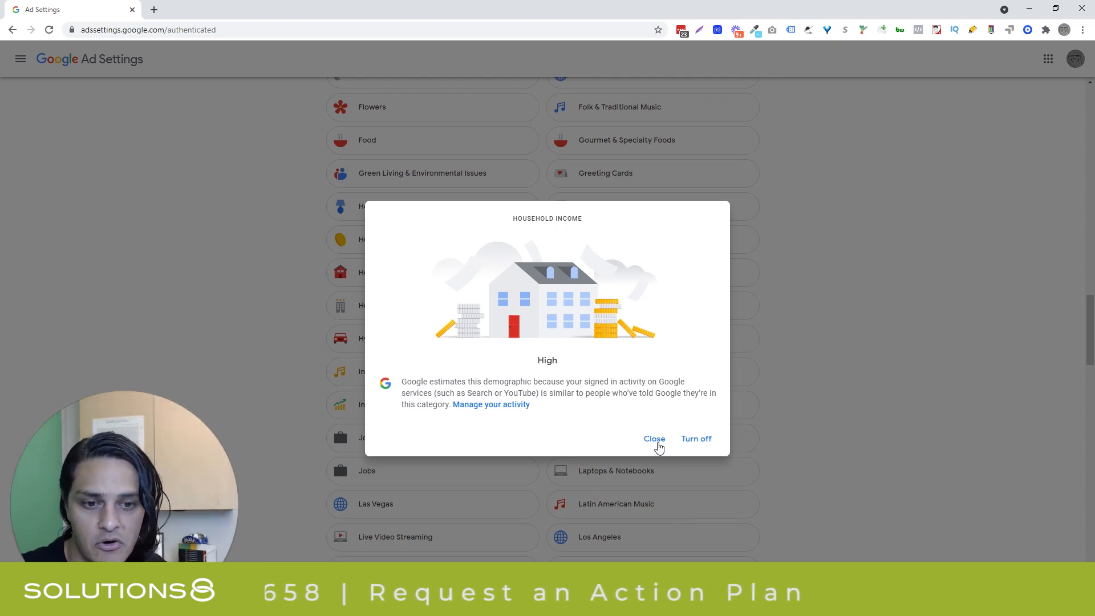
pyautogui.click(654, 438)
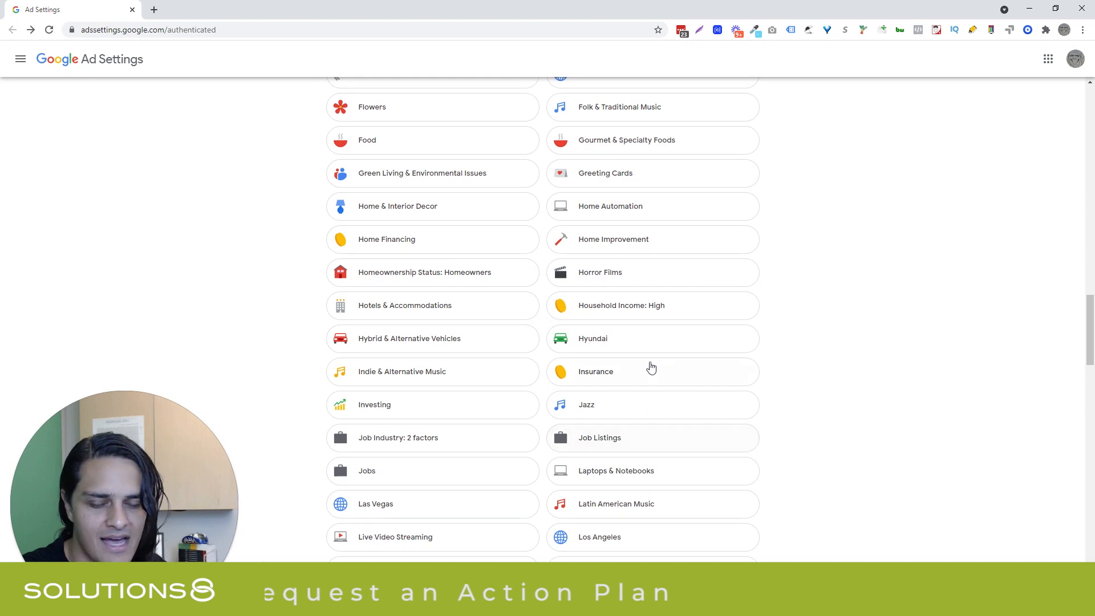
pyautogui.moveTo(485, 325)
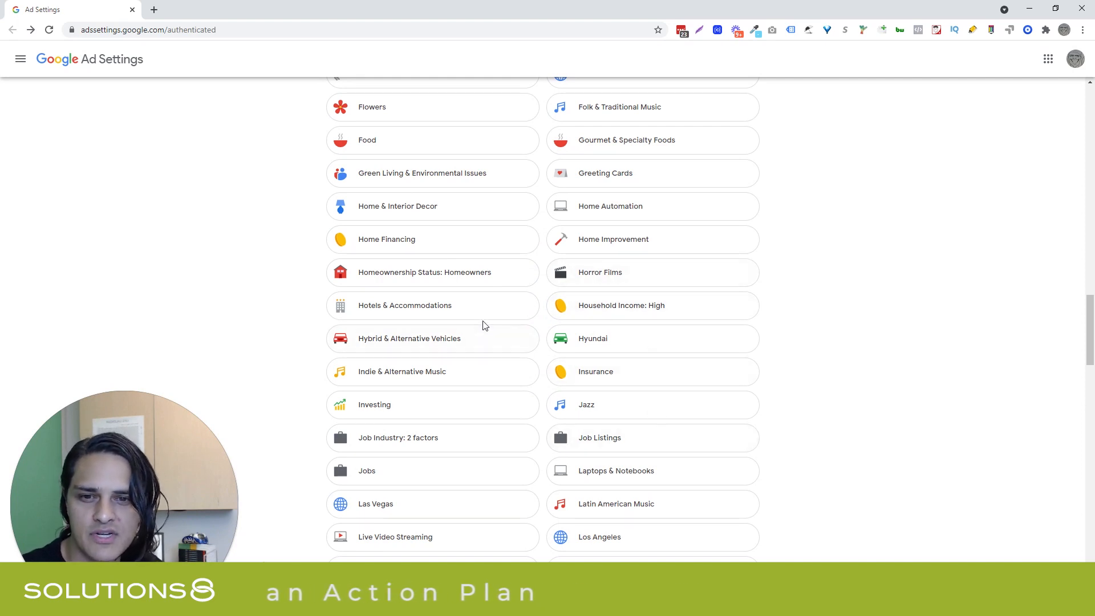
# Scroll up to the Ad personalization toggle, then back down toward YouTube ad categories.
pyautogui.scroll(3)
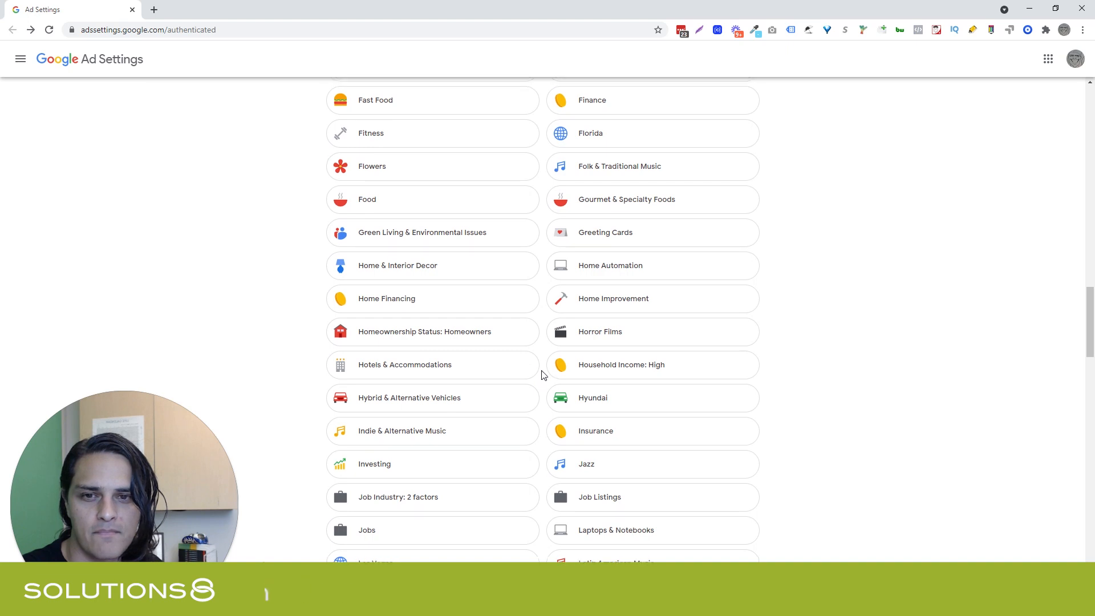
pyautogui.scroll(3)
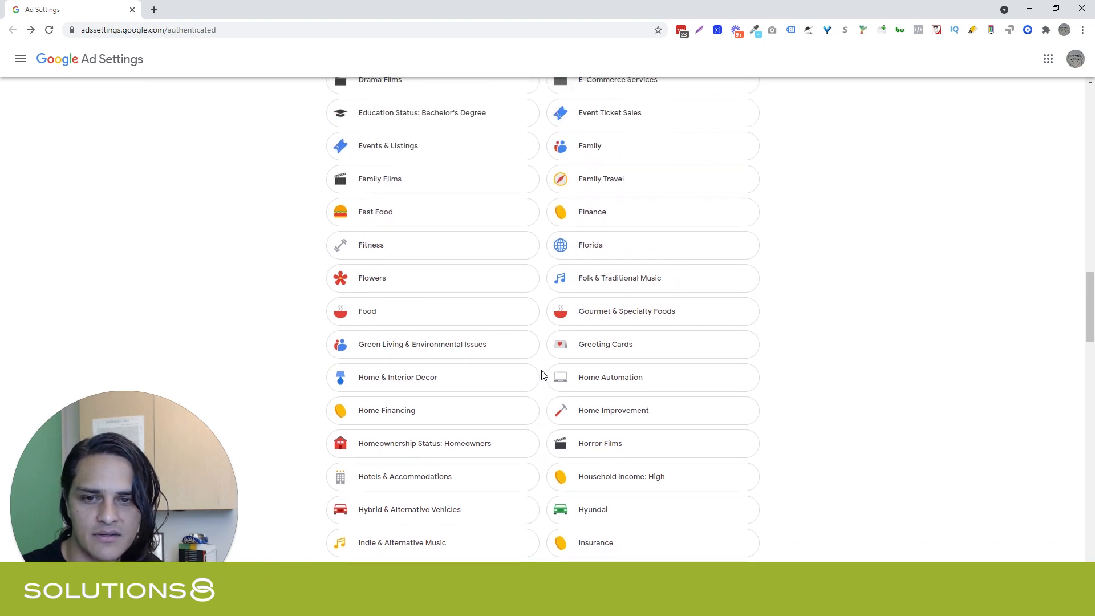
pyautogui.scroll(3)
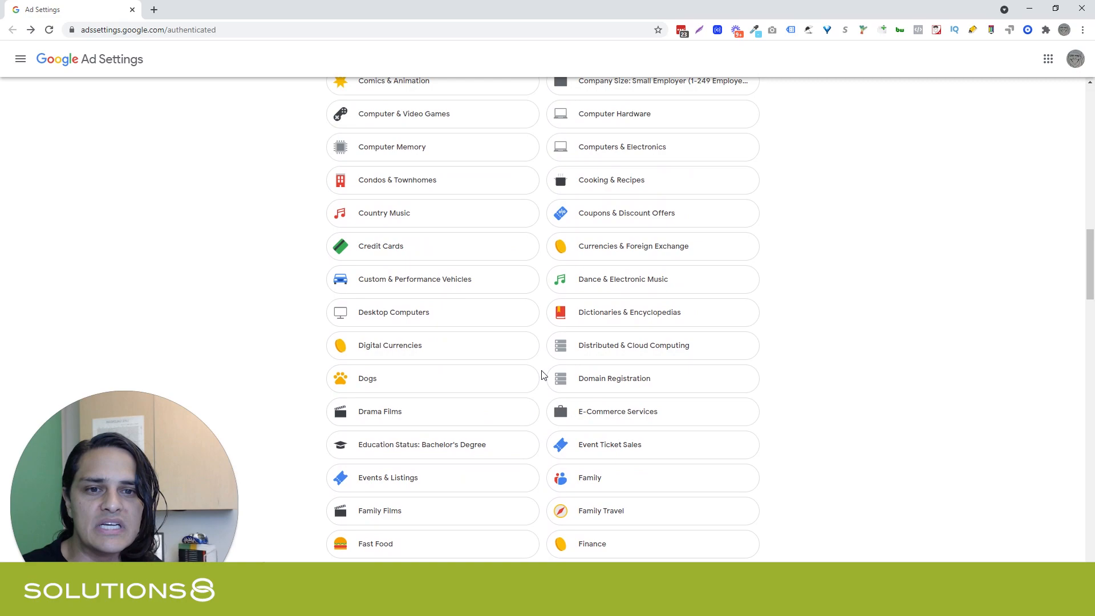
pyautogui.scroll(3)
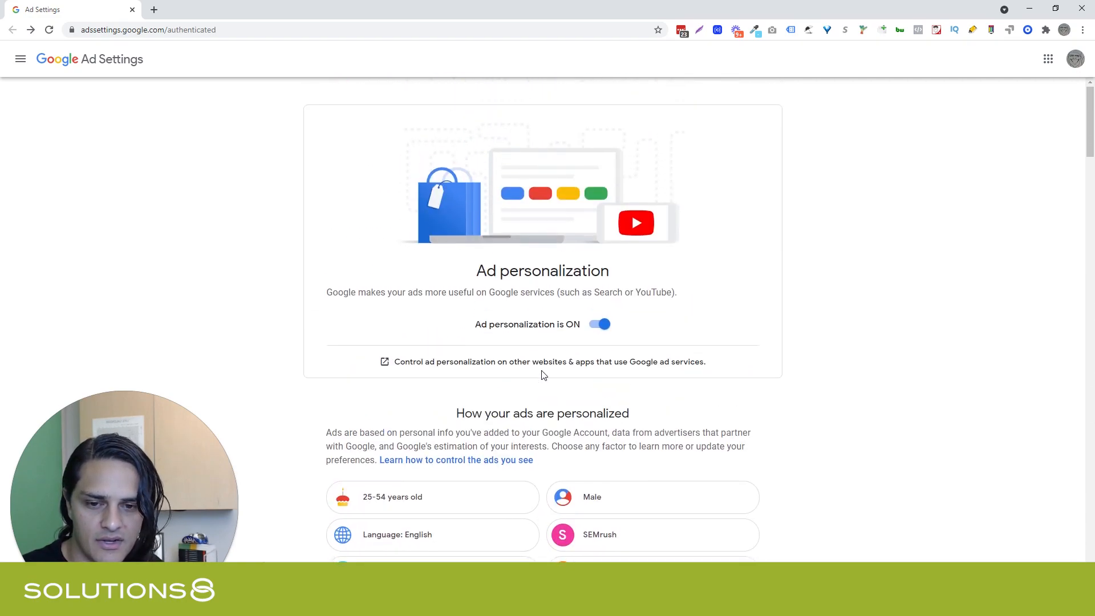
pyautogui.scroll(-3)
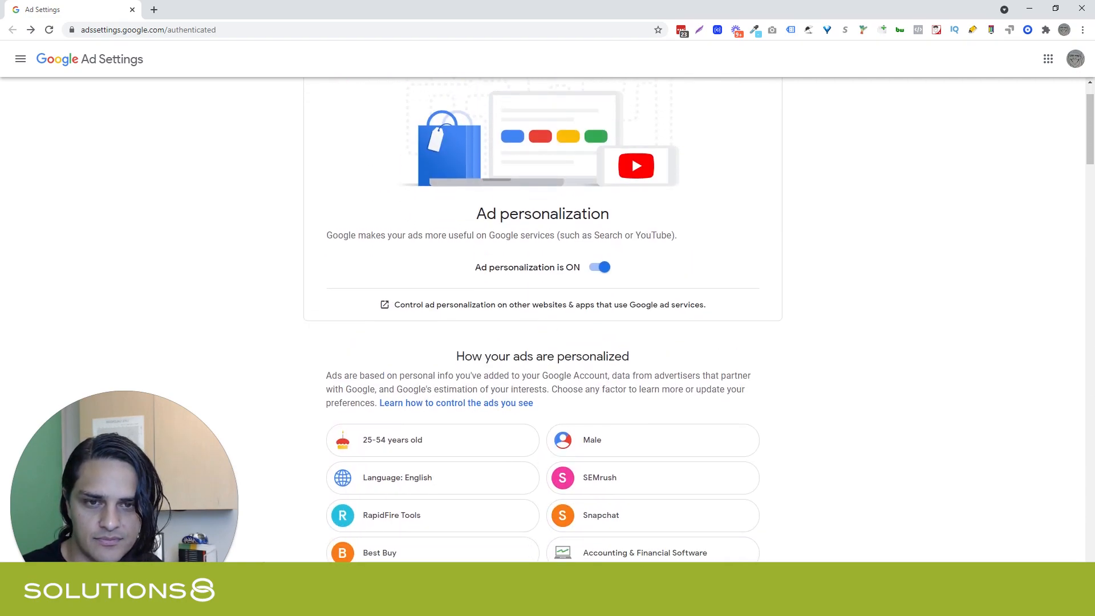
pyautogui.scroll(-3)
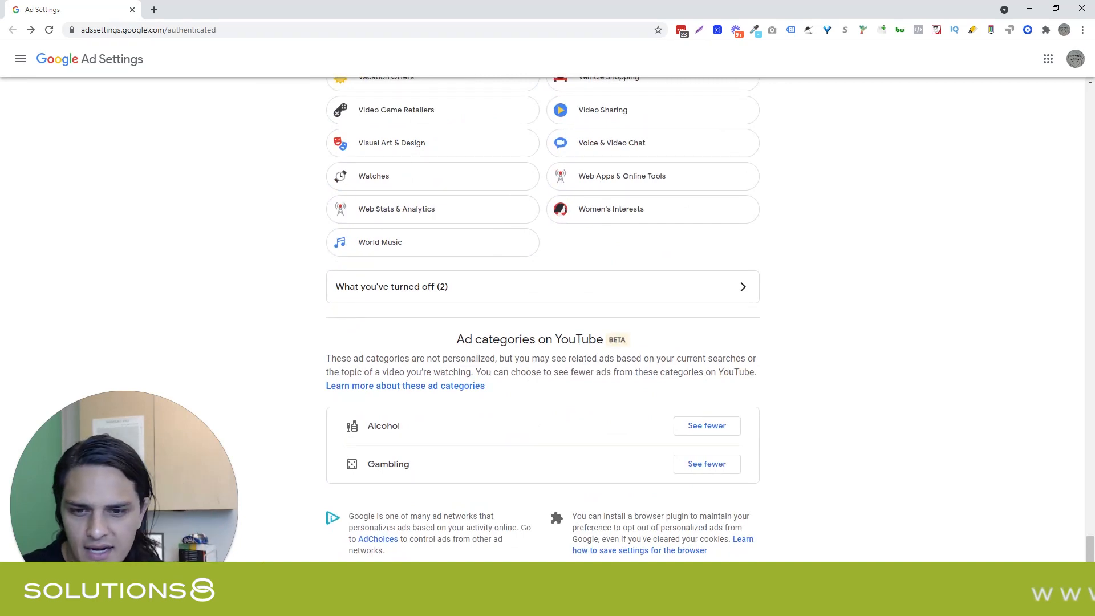
pyautogui.moveTo(405, 385)
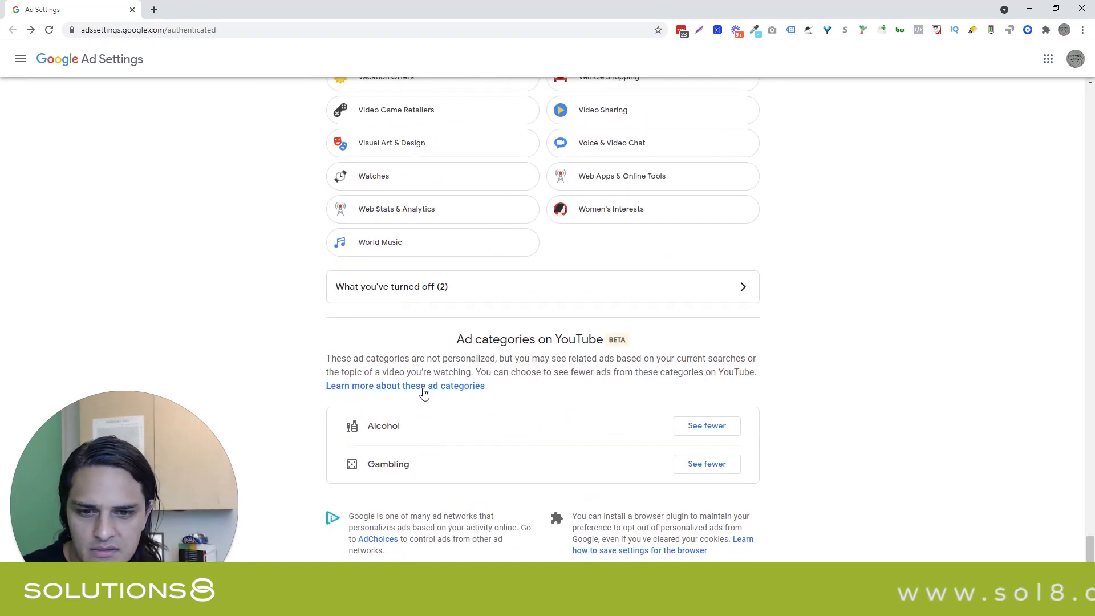